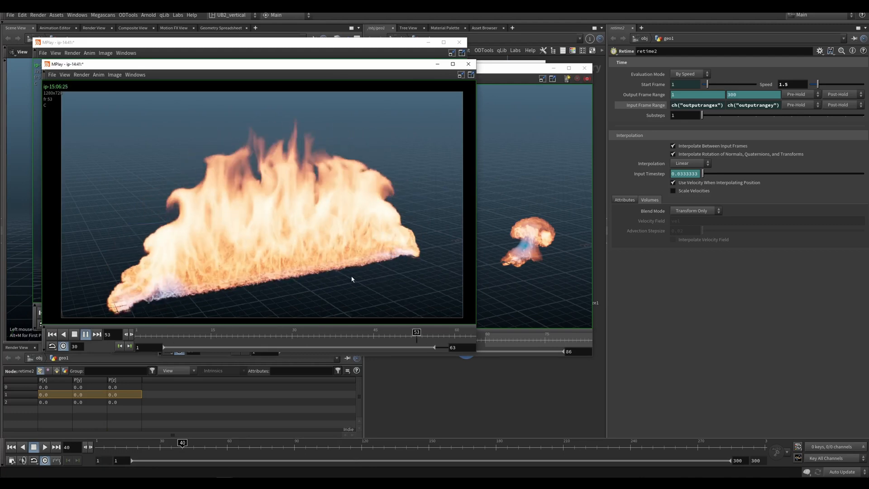
Step: Close the spreading-fire and single-flame flipbook previews to reveal the scene
left_click(74, 334)
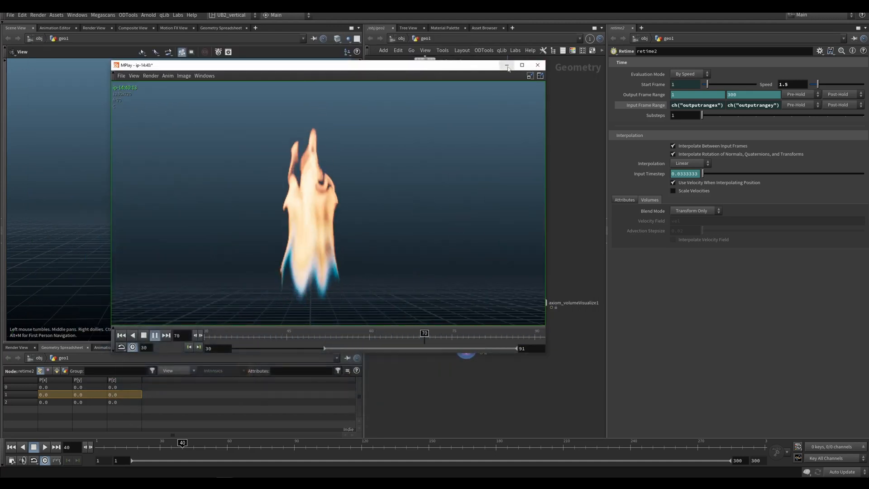
left_click(536, 65)
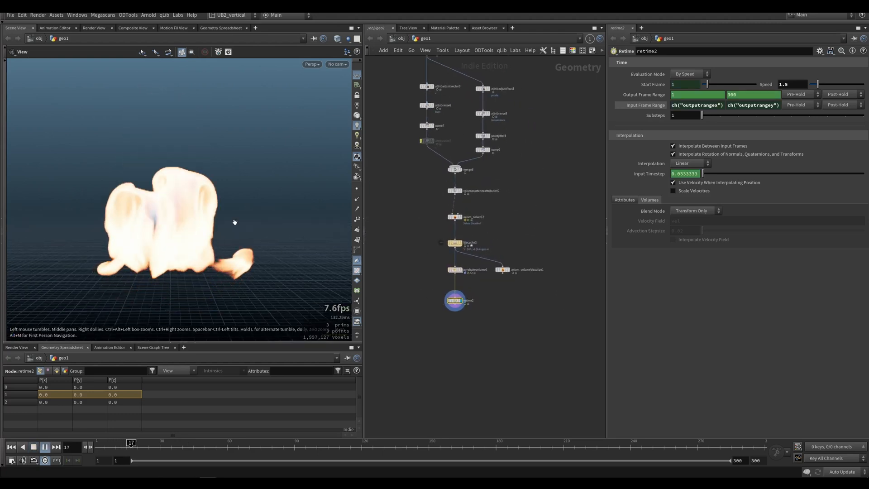
Step: Stop the flame playback and bring up the filecache3 settings for the 150-frame sim
left_click(160, 443)
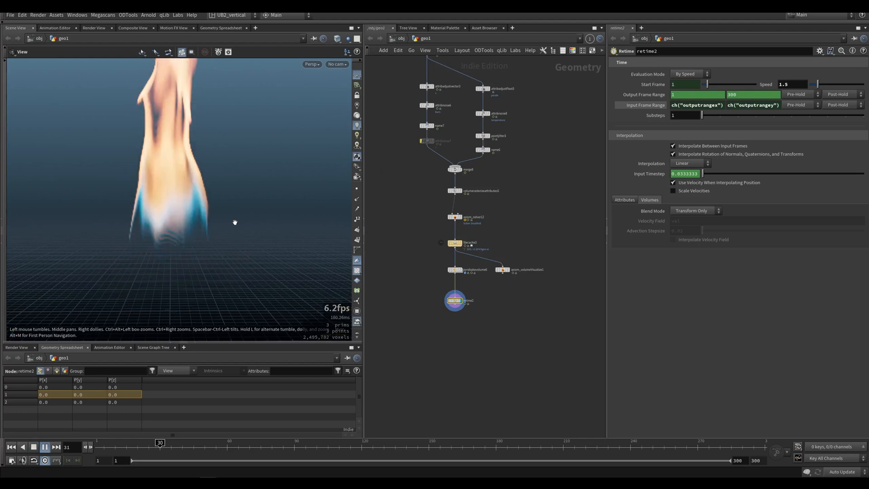
left_click(43, 446)
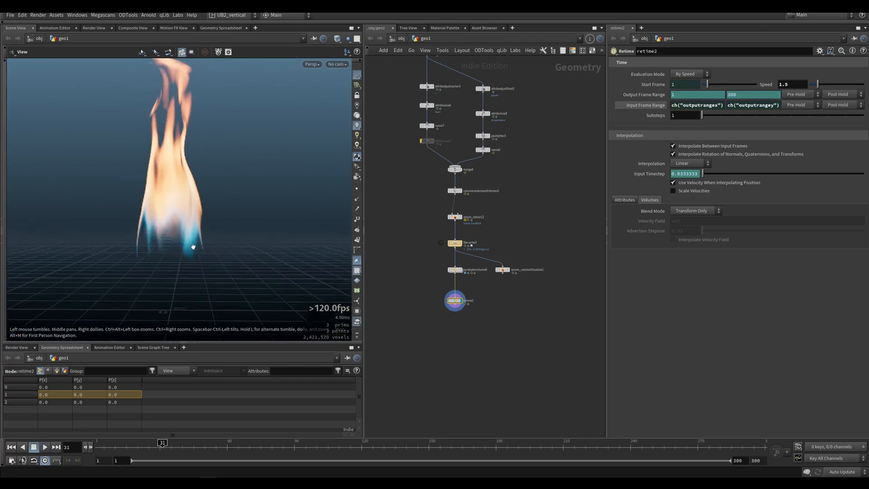
mouse_move(226, 276)
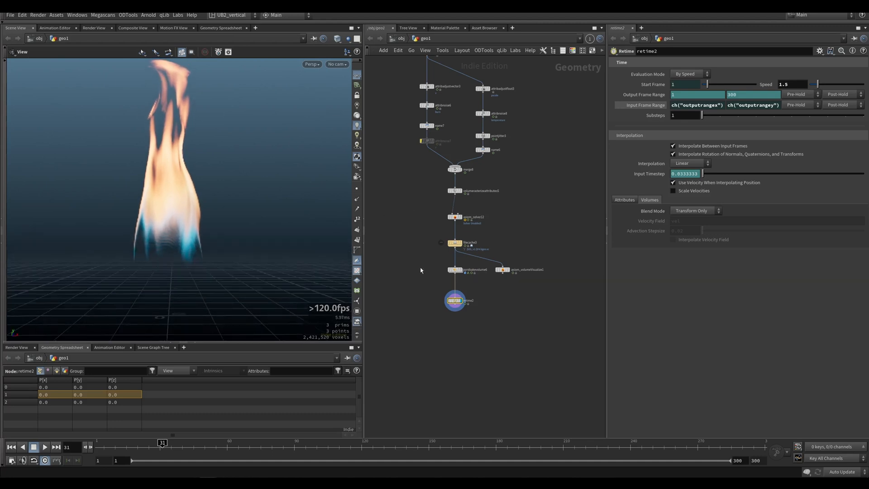
left_click(453, 243)
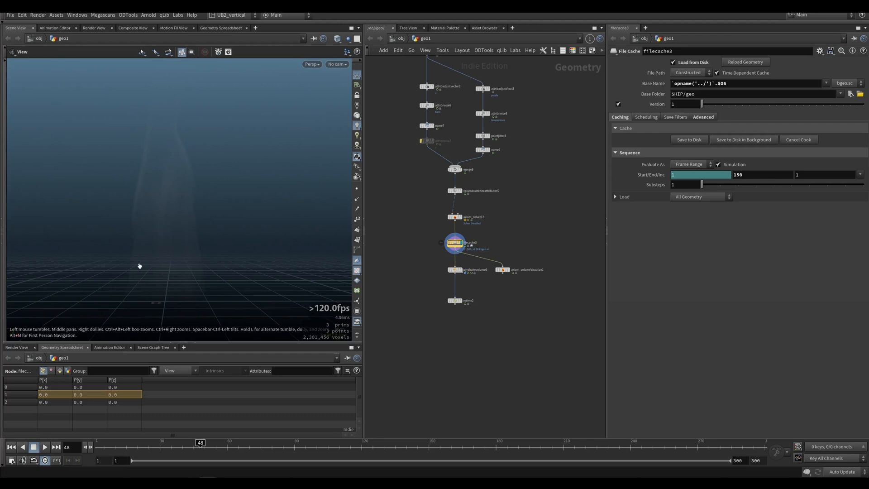
mouse_move(238, 270)
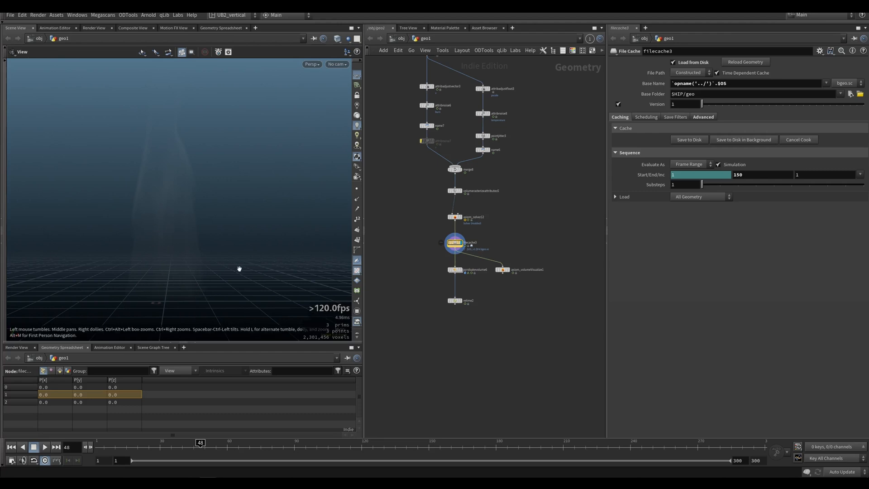
left_click(460, 315)
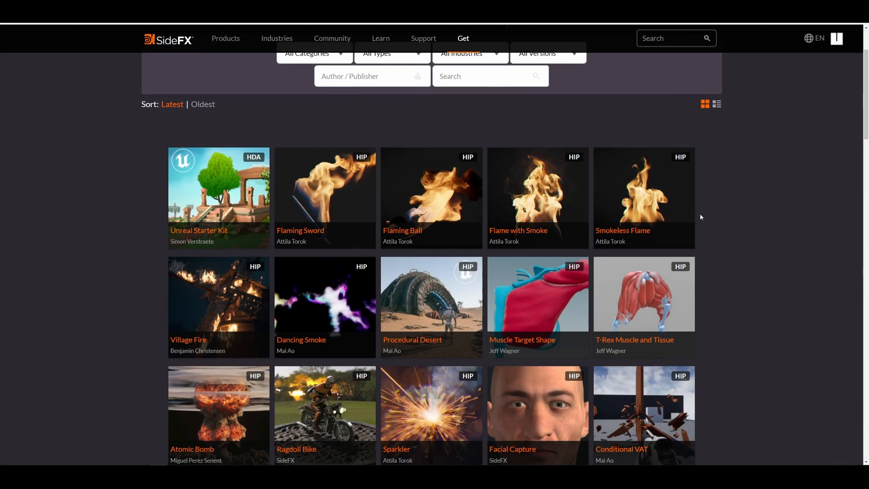
mouse_move(575, 139)
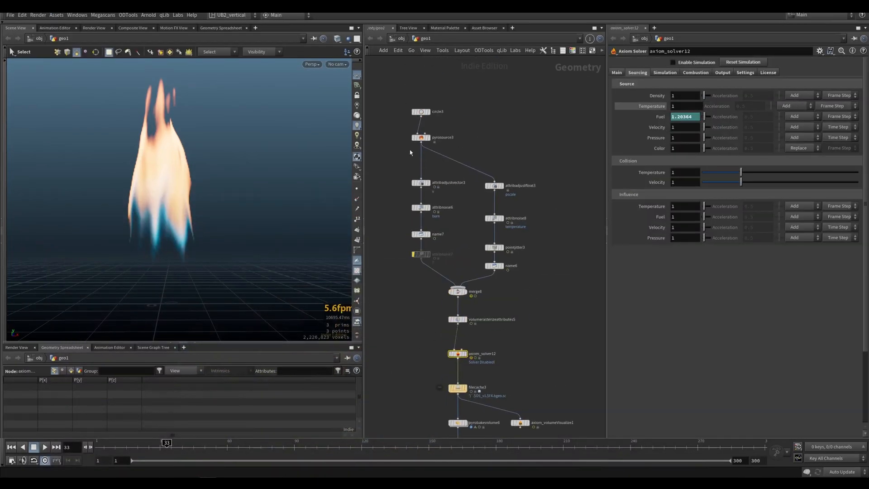
Step: Inspect the name6 temperature points, then display volumerasterizeattributes5's burn, temperature and velocity volumes
left_click(429, 270)
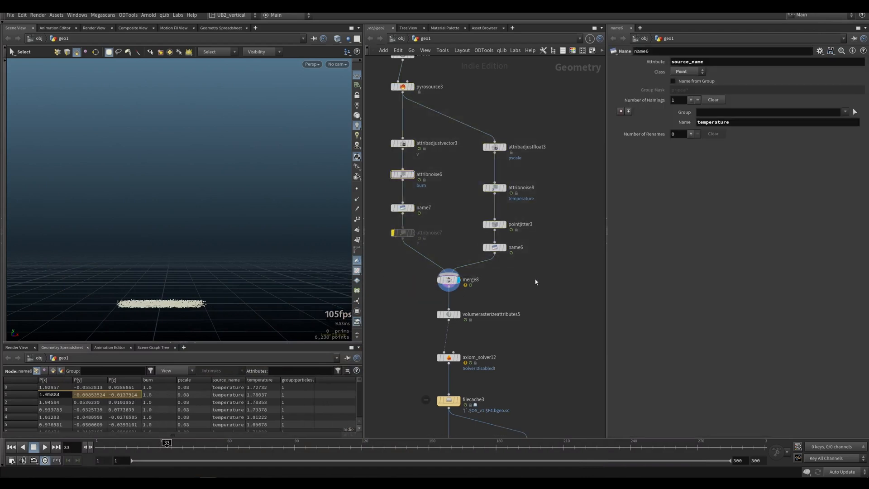
left_click(449, 314)
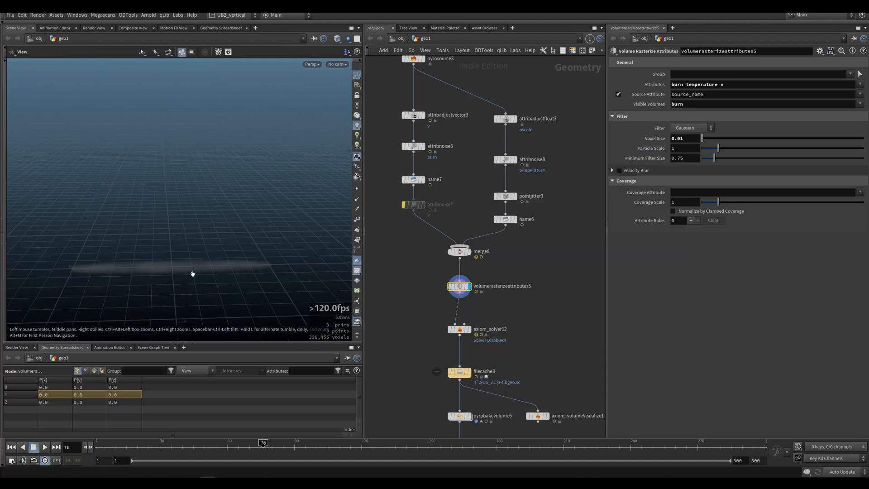
Step: Review axiom_solver12's Combustion, Sourcing and Sparse settings, keeping density and temperature as activation fields
left_click(459, 329)
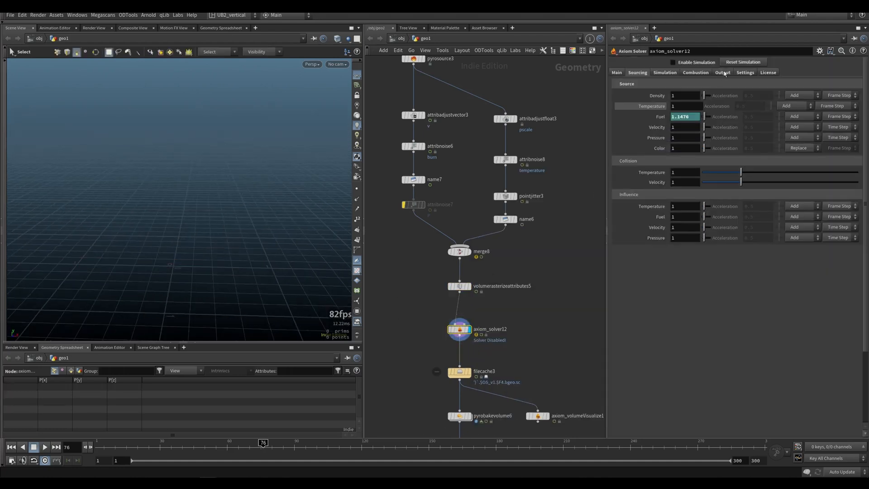
left_click(695, 73)
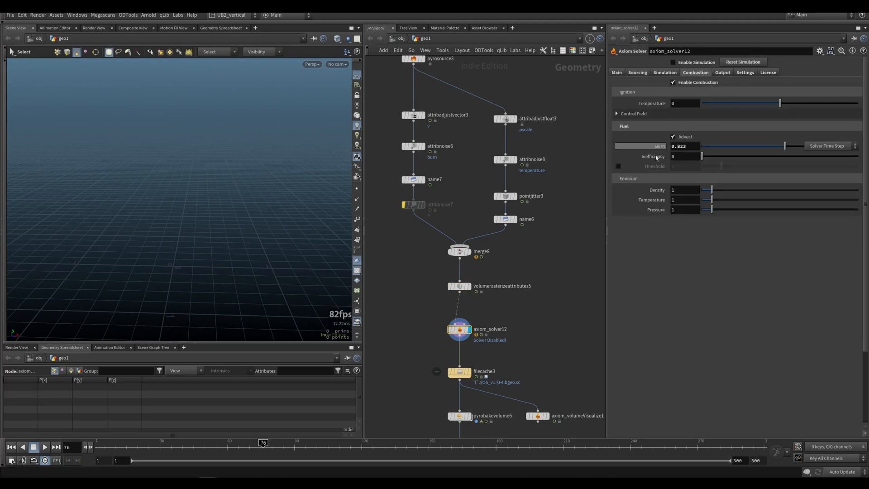
left_click(637, 73)
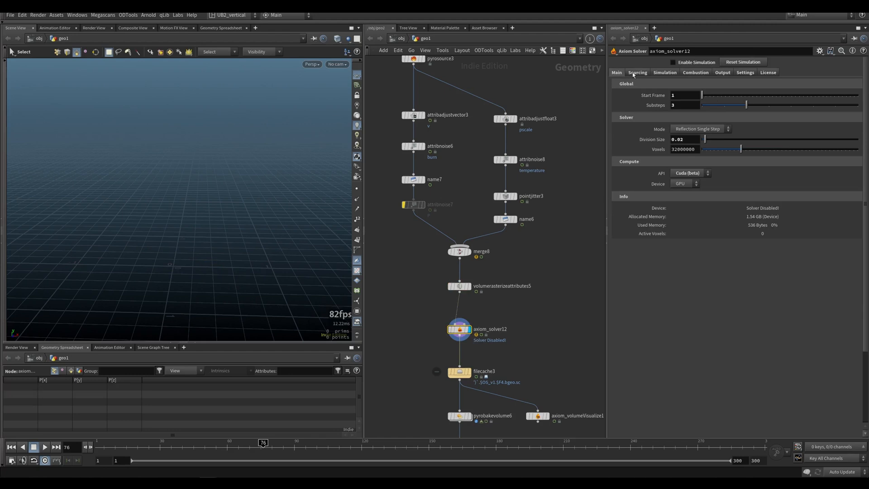
left_click(637, 73)
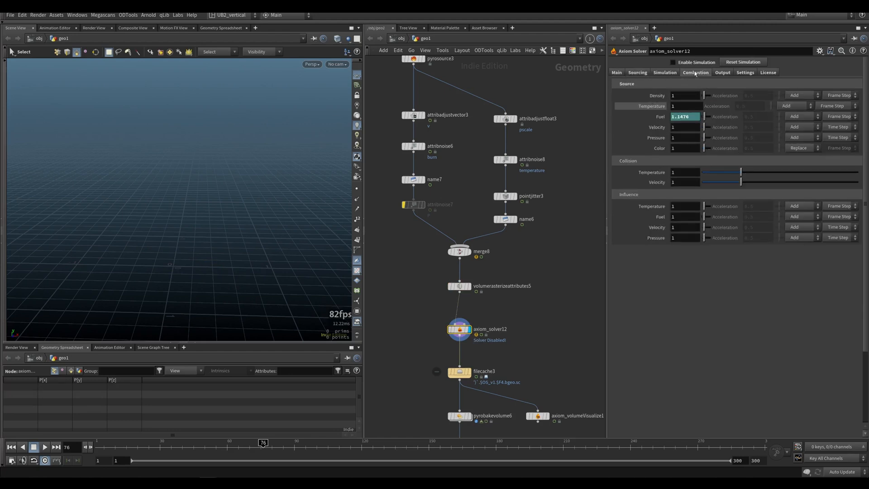
left_click(723, 73)
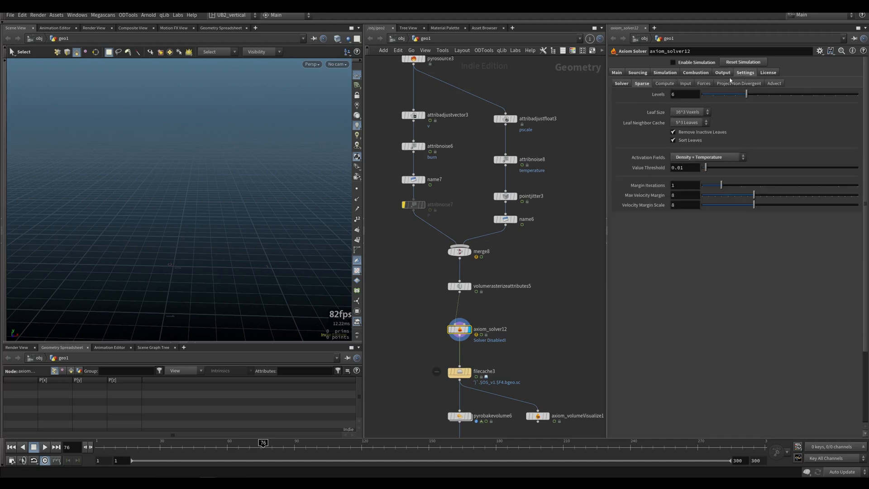
left_click(708, 157)
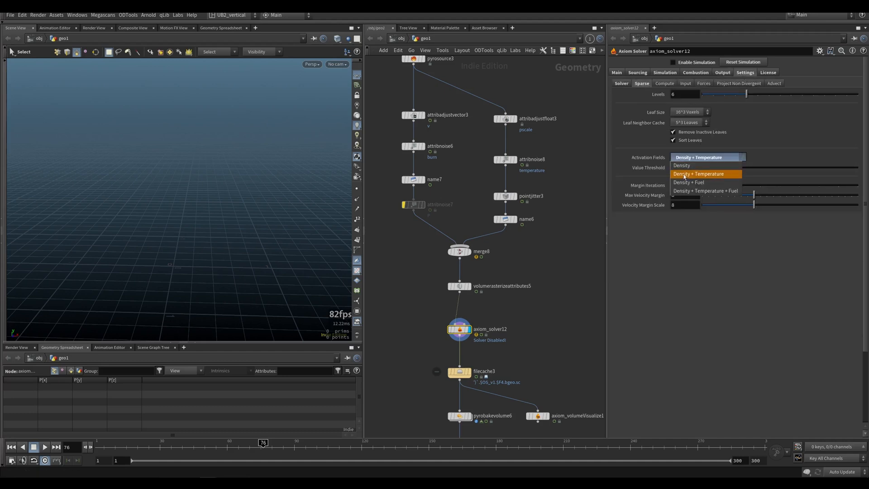
left_click(704, 174)
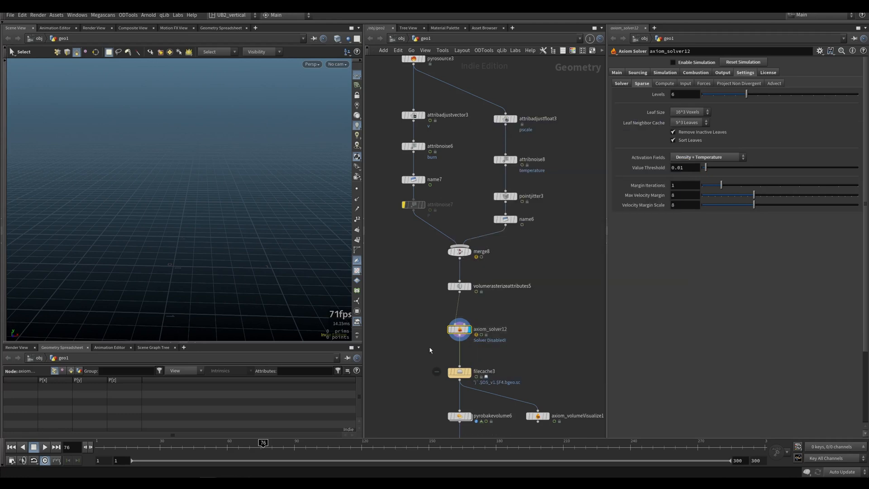
Step: Recheck the source field settings and rasterize node info, then enable the simulation
left_click(616, 72)
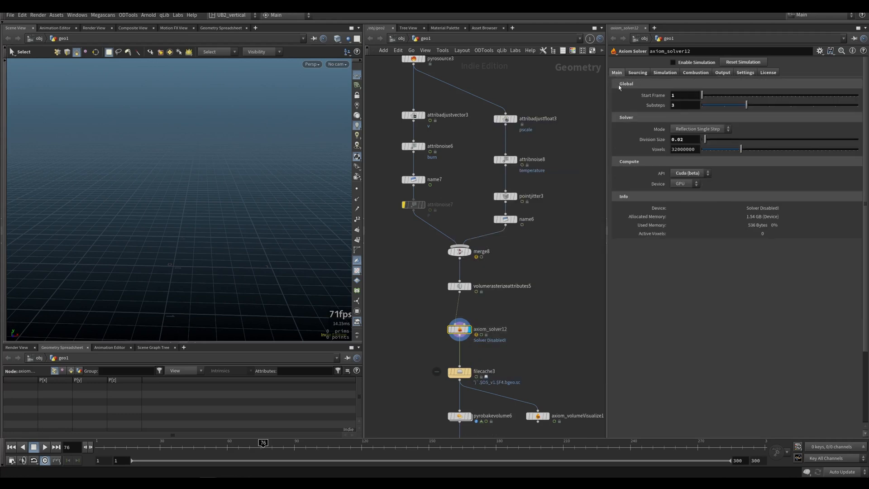
left_click(637, 73)
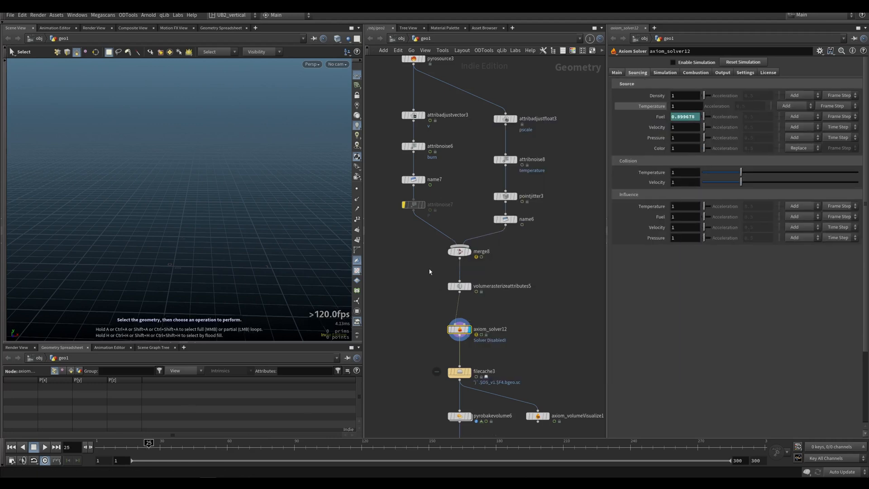
left_click(459, 285)
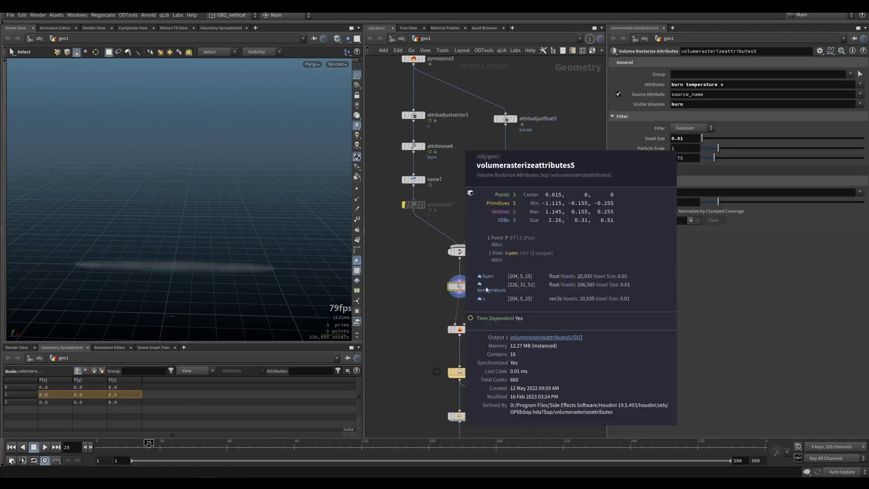
left_click(459, 322)
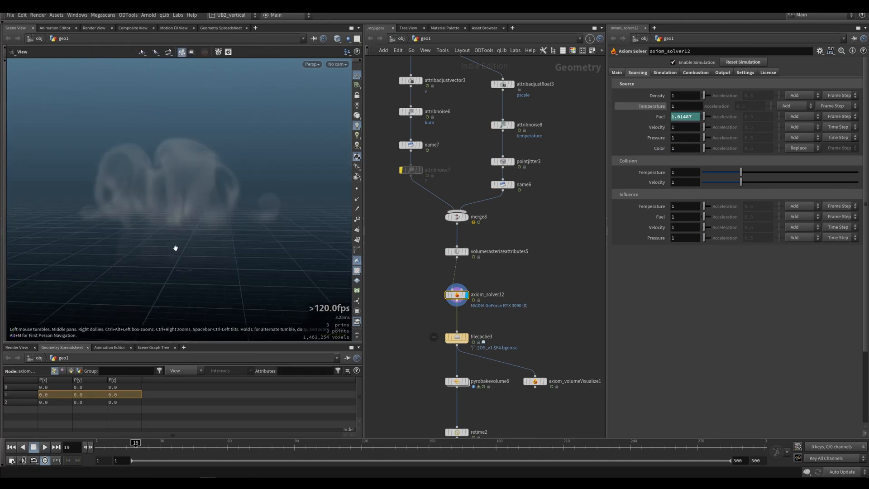
Step: Add Fuel to the solver's output fields and display the cached filecache3 result
left_click(722, 72)
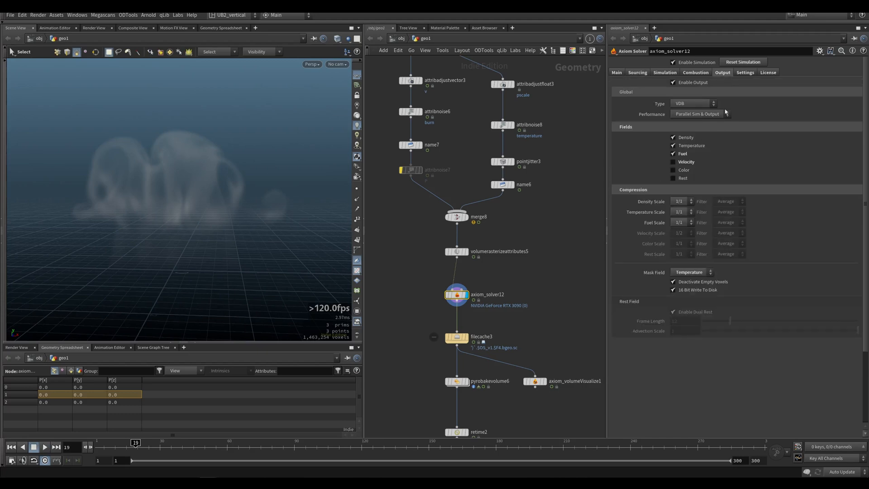
left_click(696, 72)
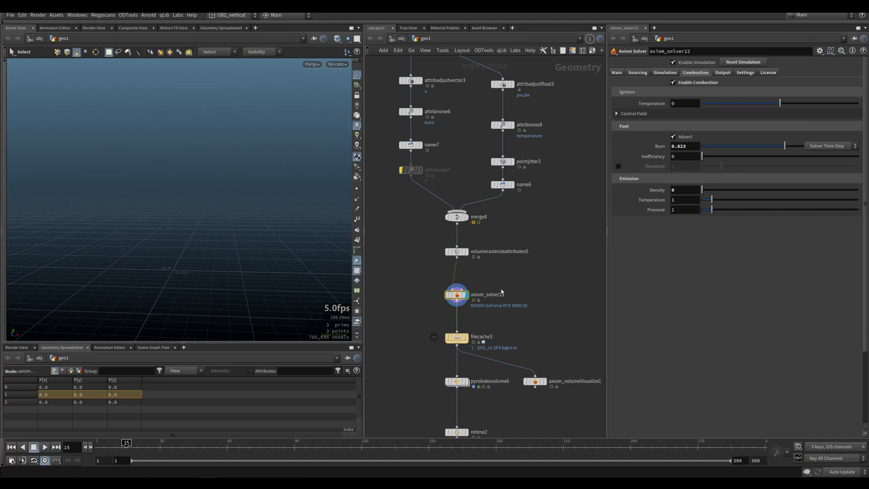
mouse_move(457, 295)
type("1")
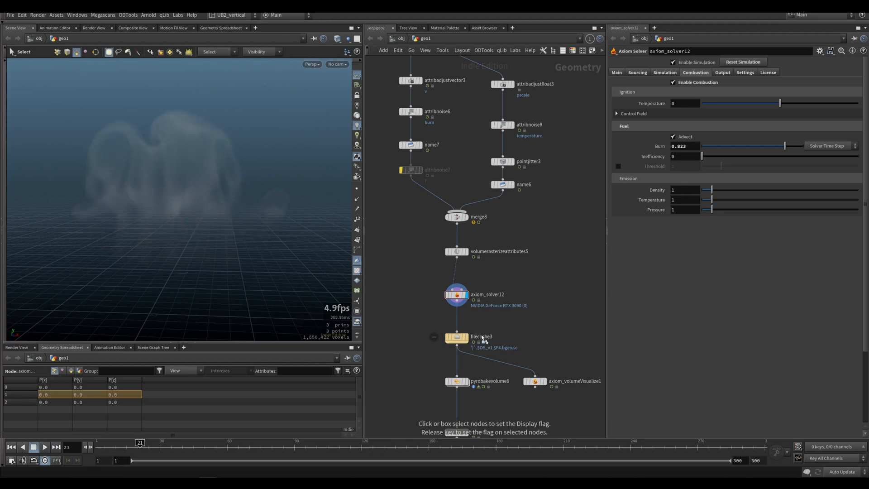
left_click(455, 338)
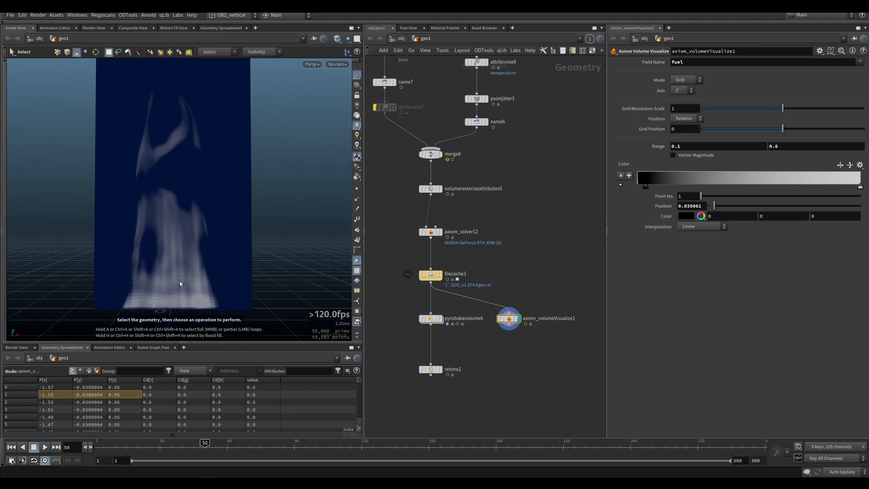
Step: Confirm pyrobakevolume6 binds fuel to fire intensity and temperature to colour, then show its Fire settings
left_click(430, 319)
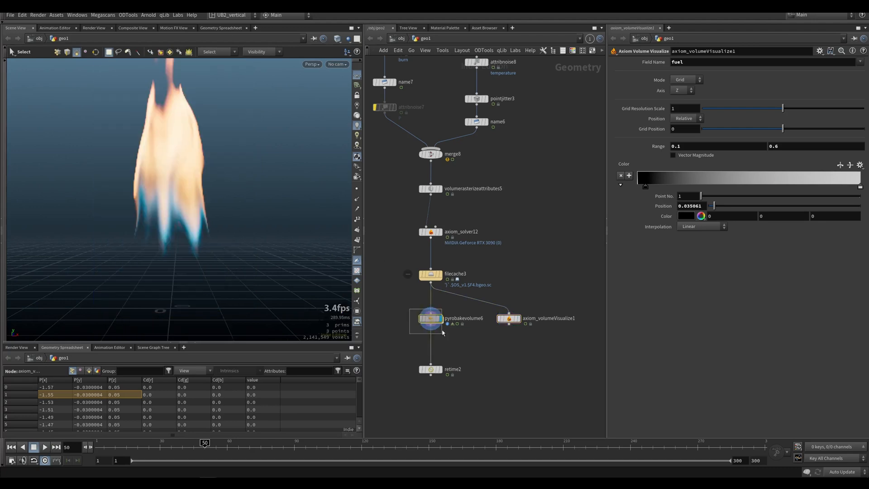
left_click(431, 321)
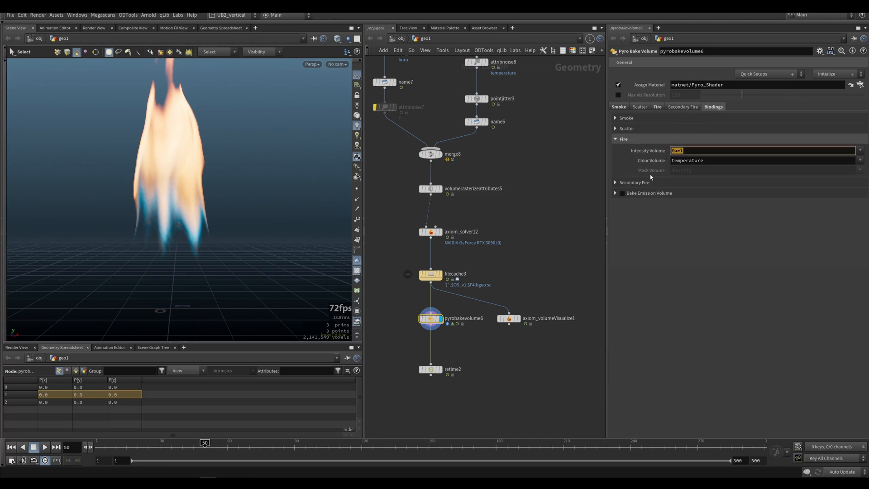
left_click(765, 161)
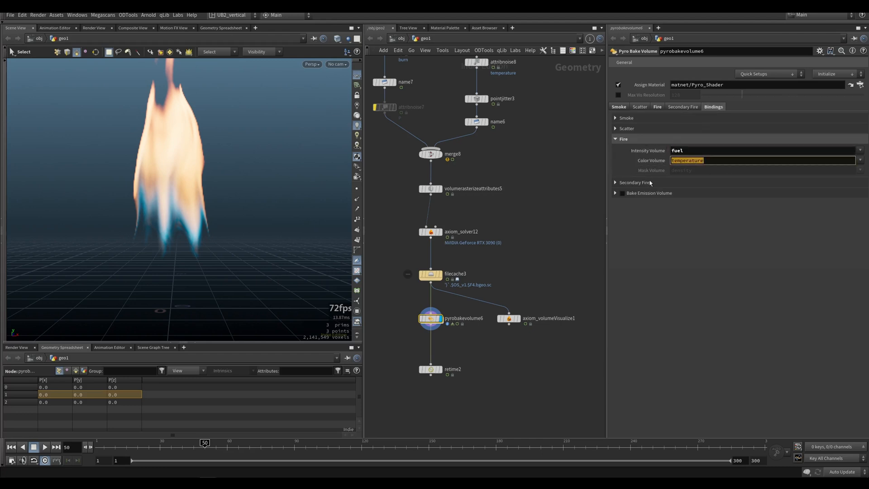
left_click(641, 248)
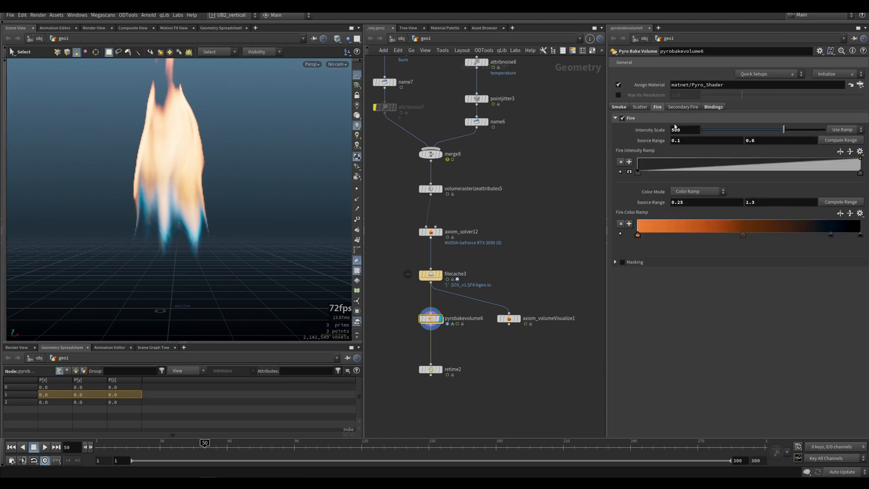
Step: Expand the Fire Intensity Ramp points and enlarge its graph to read the linear falloff
left_click(620, 171)
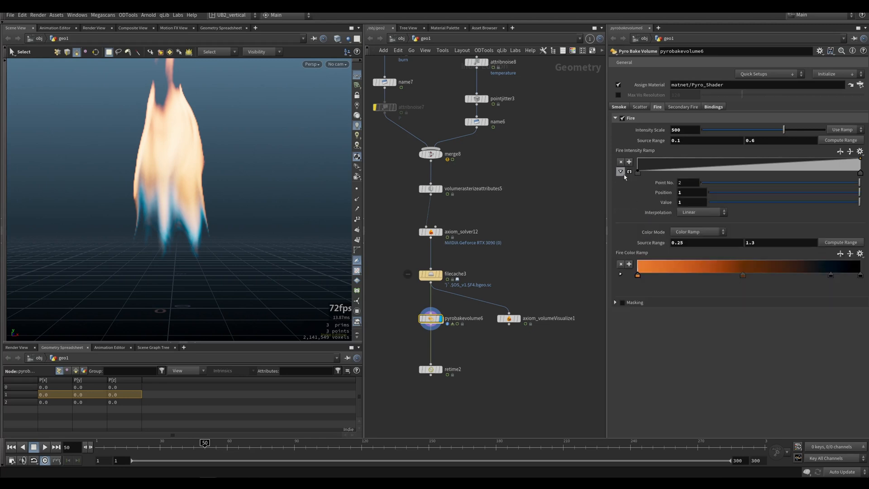
left_click(620, 172)
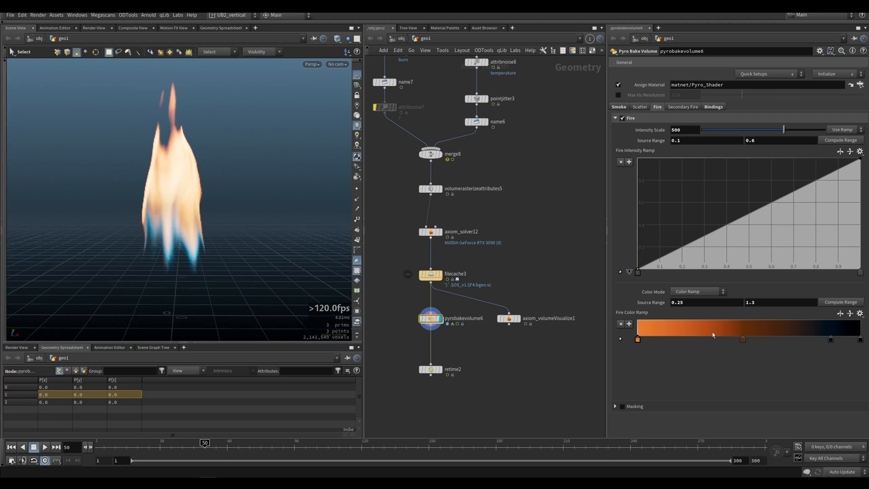
mouse_move(693, 338)
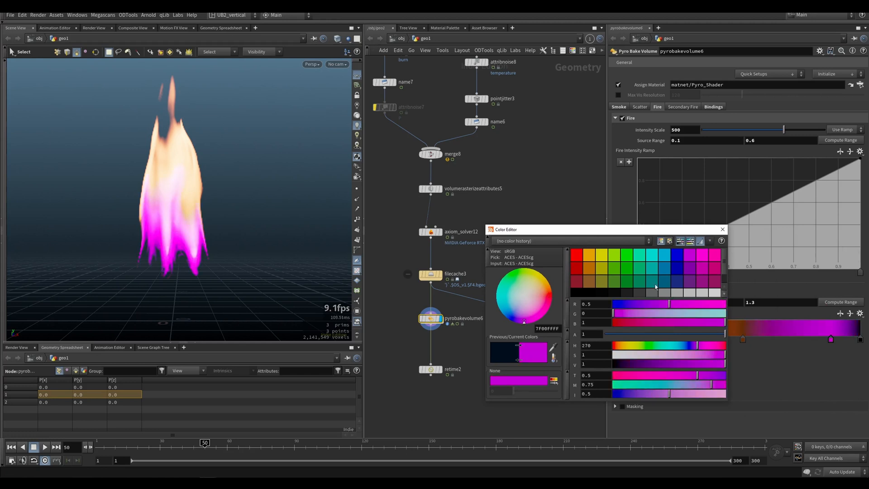
Step: Preview cyan on the fire colour ramp key, then restore its original dark colour
left_click(664, 256)
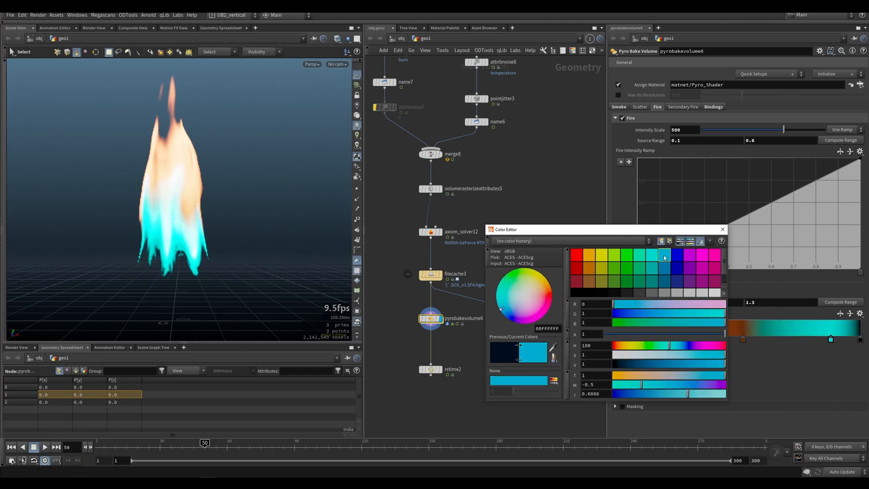
left_click(664, 259)
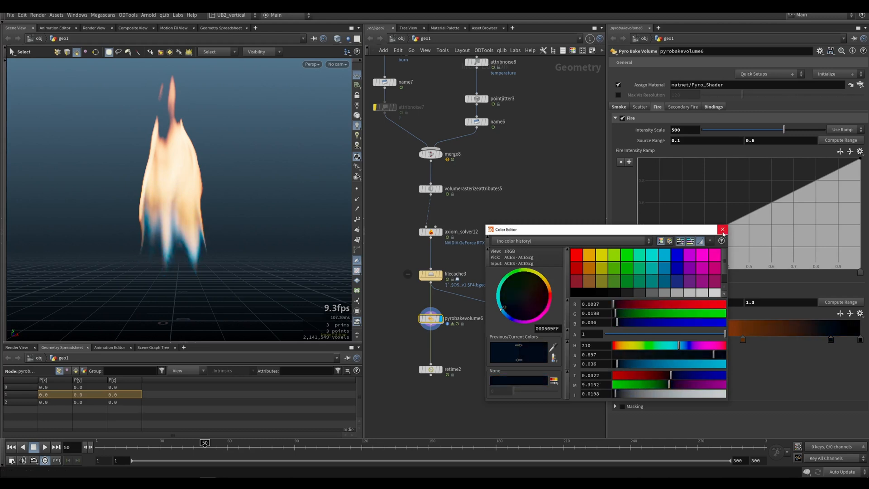
Step: Close the colour editor, flipbook the retime2 fire in MPlay, then close MPlay
left_click(722, 229)
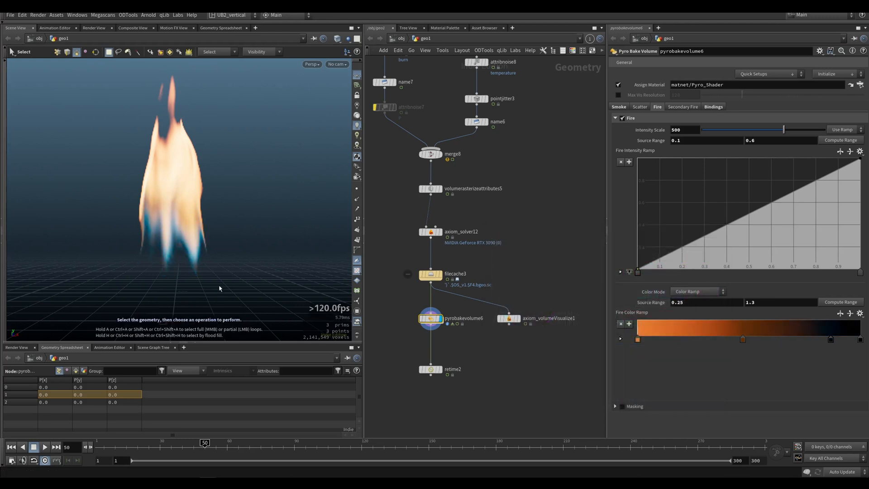
left_click(431, 370)
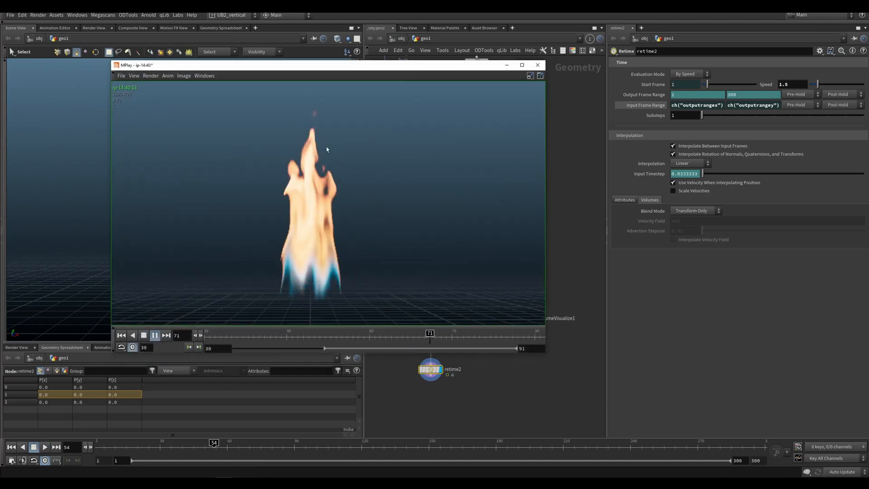
left_click(537, 65)
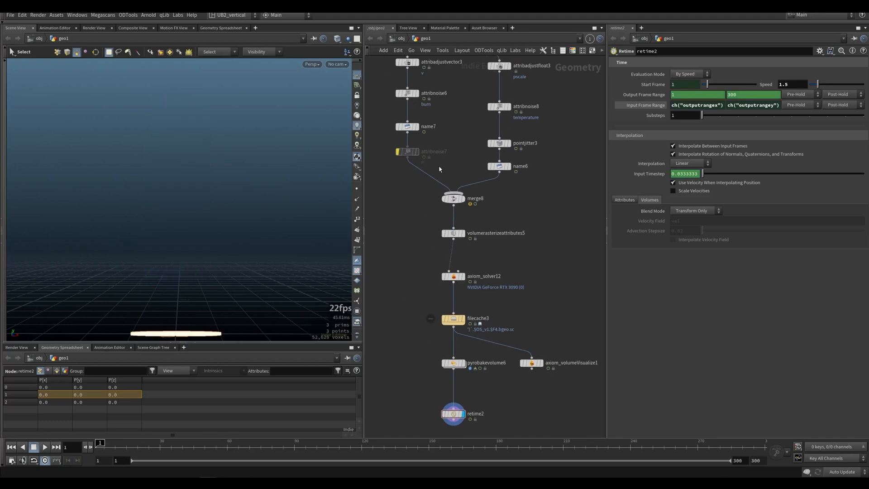
Step: Graph axiom_solver12's fit(rand($F)) fuel source expression in the Animation Editor
left_click(453, 276)
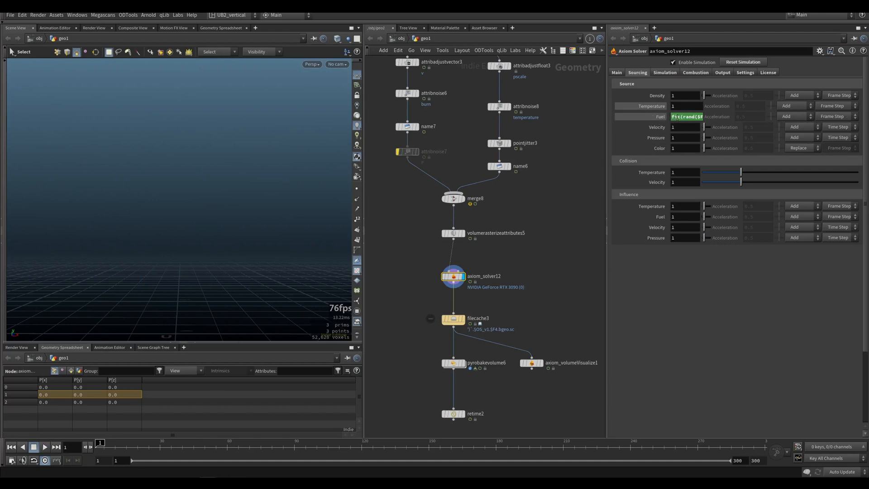
left_click(686, 117)
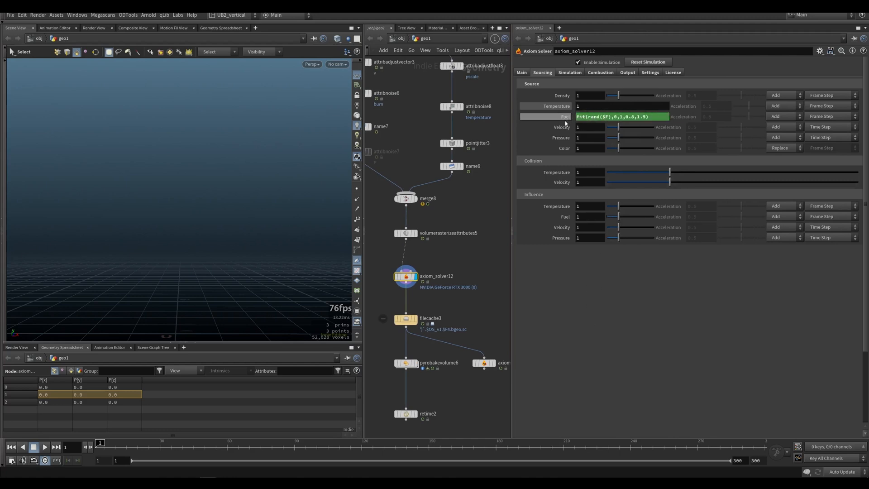
mouse_move(571, 123)
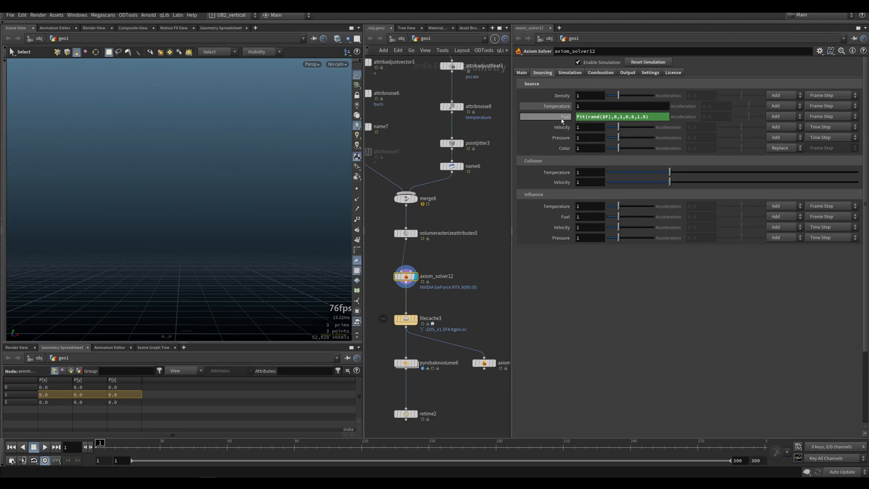
left_click(110, 347)
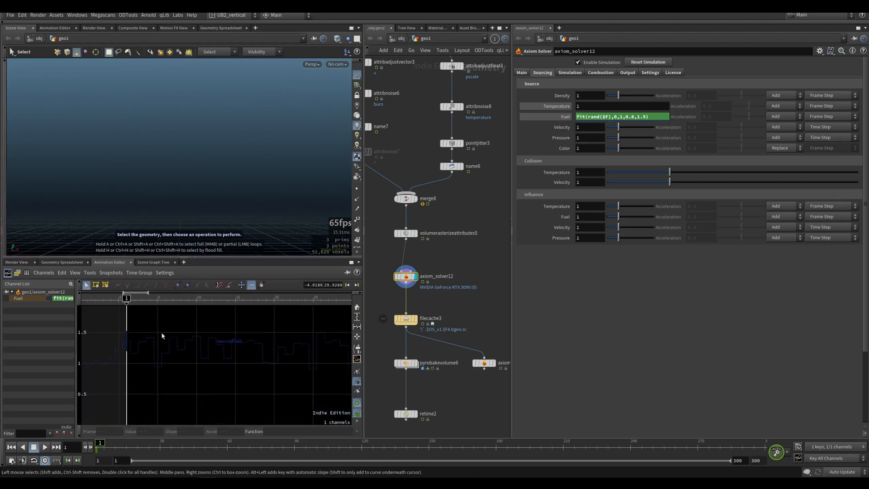
mouse_move(284, 369)
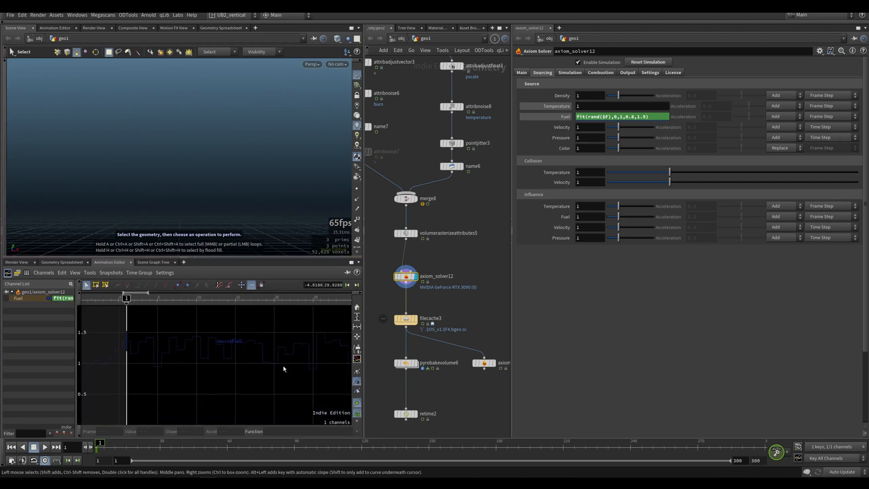
mouse_move(224, 342)
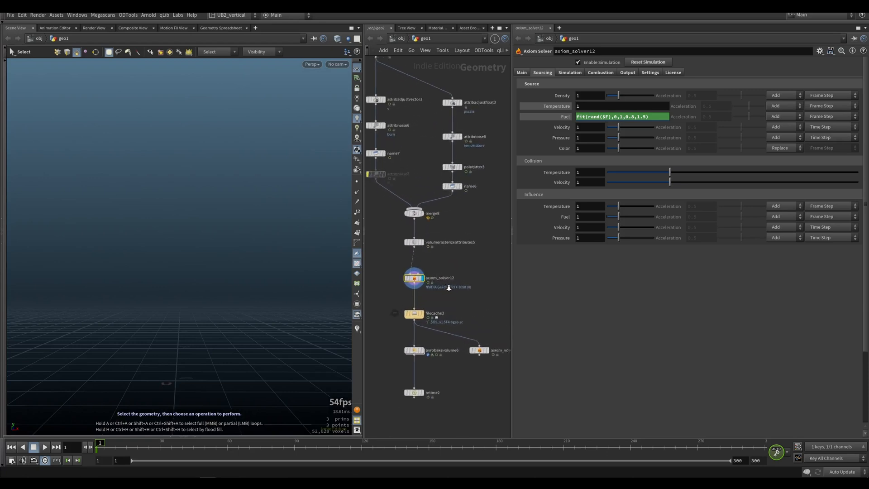
Step: Flipbook the retime2 output in MPlay and scrub back and forth through the flickering blue-based flame
scroll("up", 3)
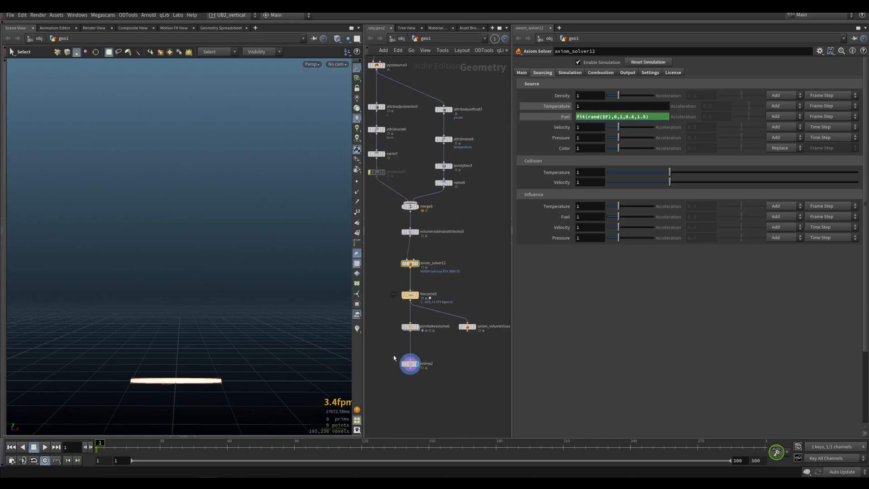
left_click(411, 363)
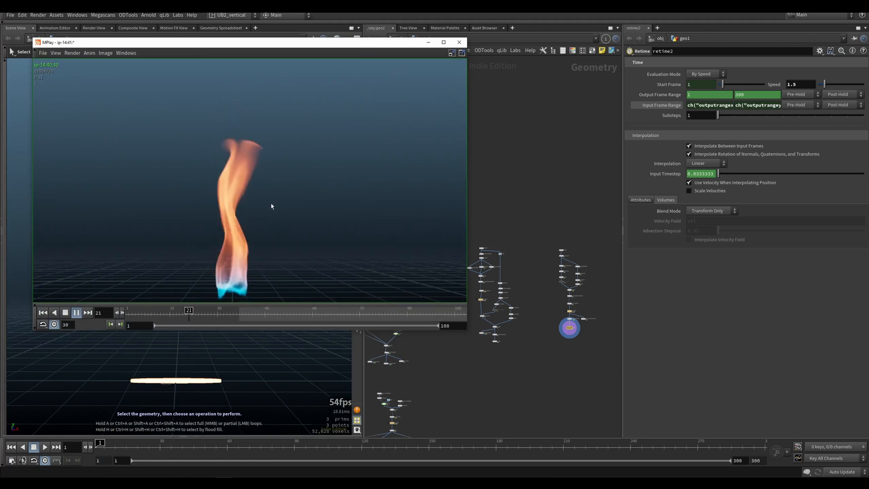
left_click(76, 313)
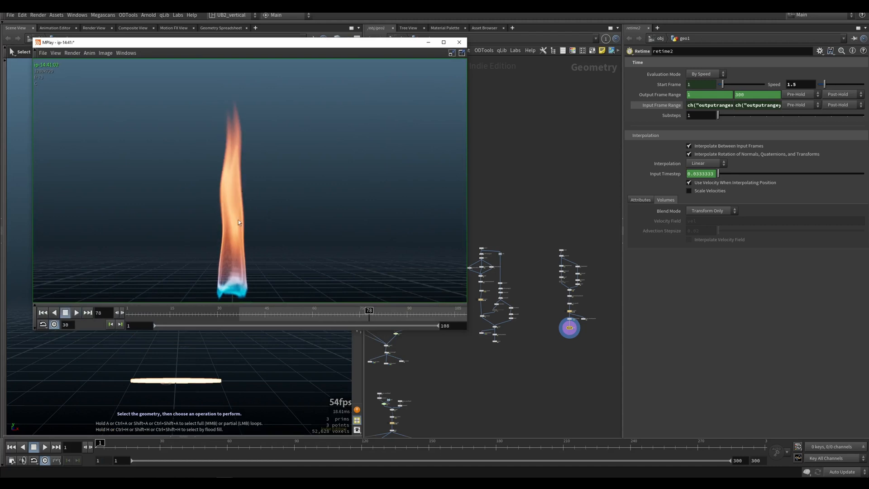
left_click(76, 312)
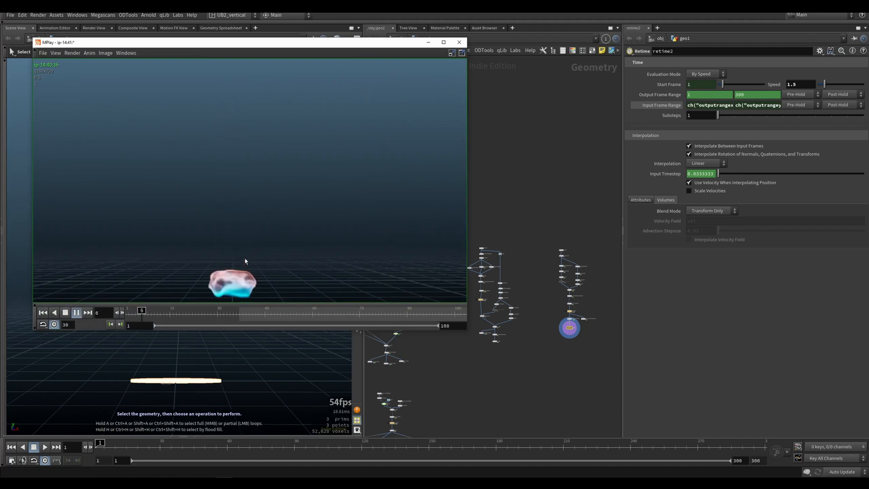
left_click(459, 42)
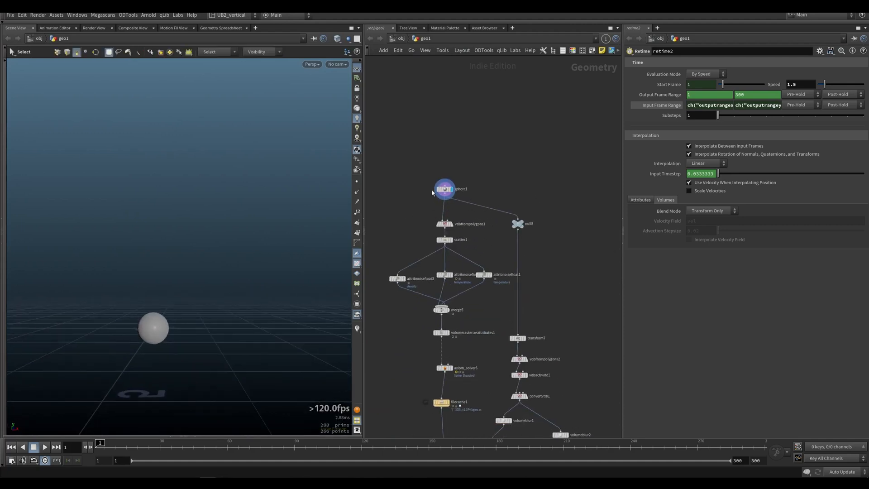
Step: Inspect the source sphere, its temperature attribute noise and the rasterized temperature/density volumes
left_click(444, 189)
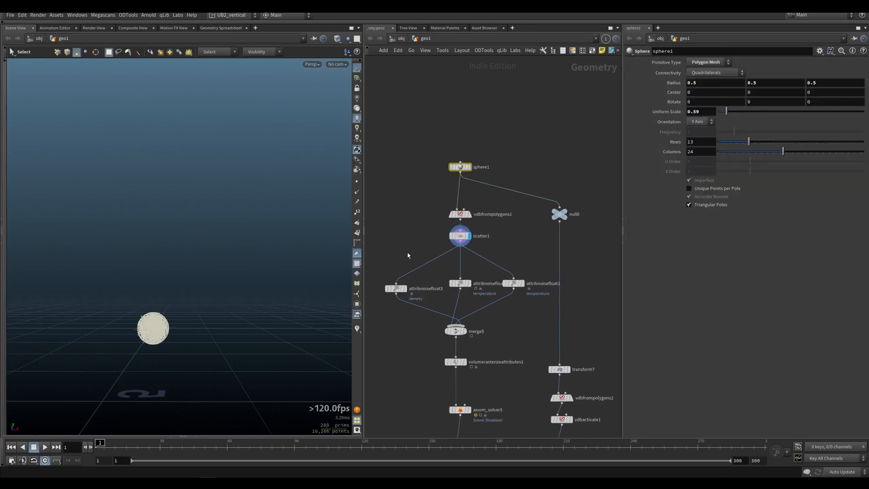
left_click(460, 236)
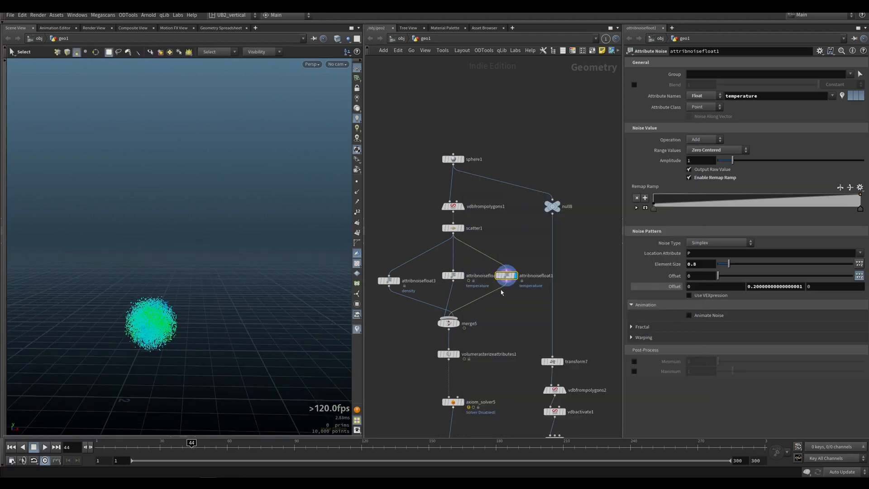
left_click(689, 315)
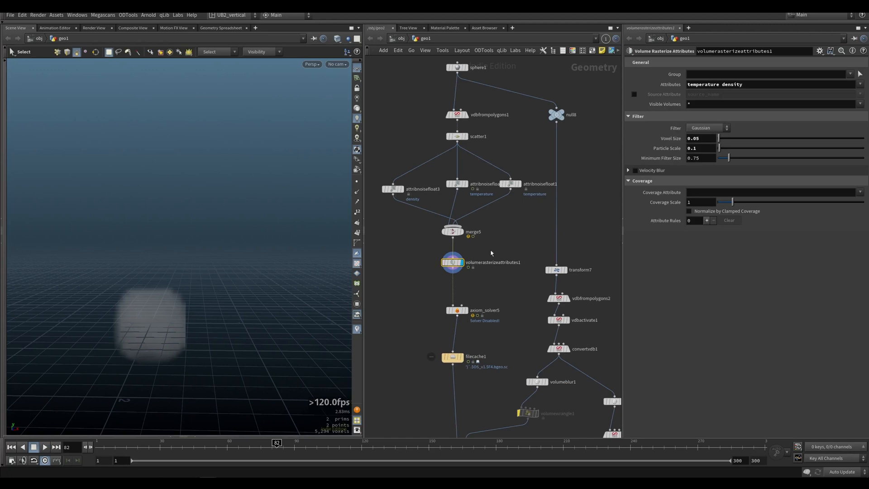
left_click(451, 302)
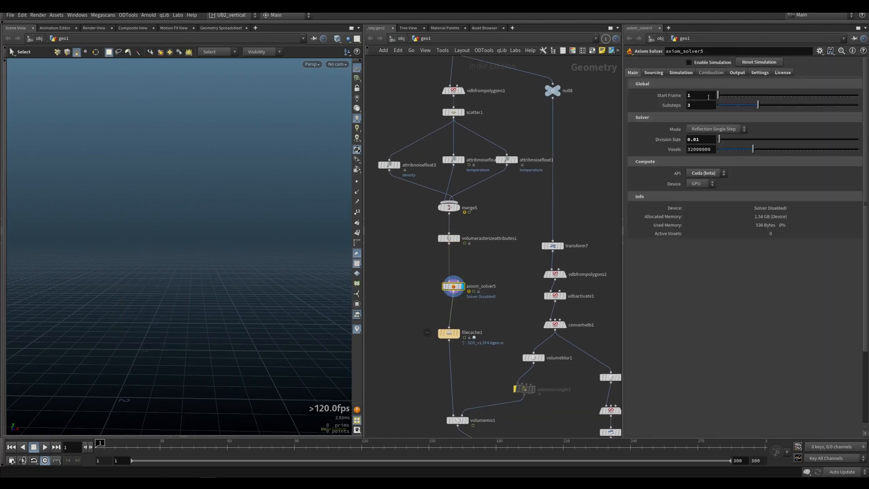
Step: Enable Simulation on axiom_solver5 and review its dissipation, buoyancy and source multiplier settings
left_click(712, 73)
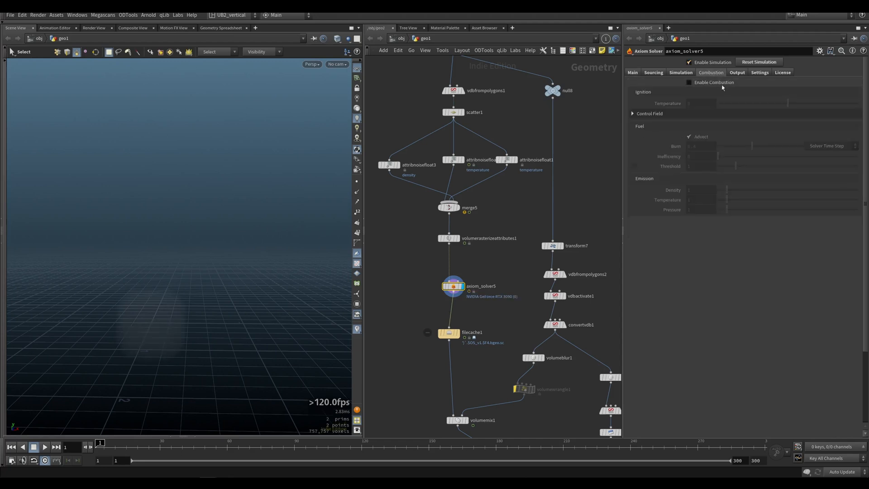
left_click(653, 72)
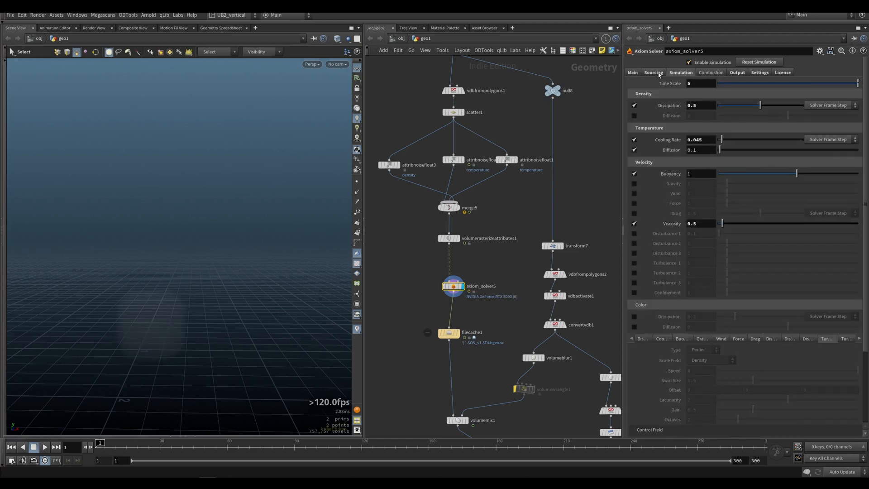
left_click(653, 72)
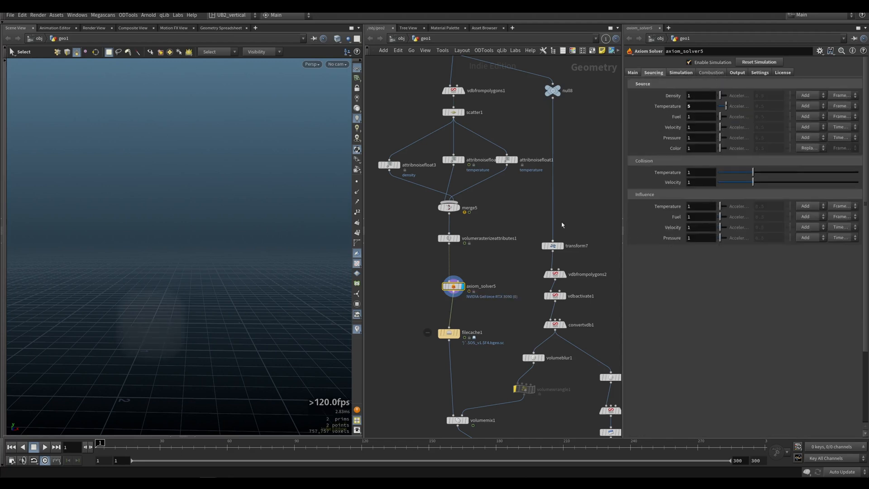
left_click(737, 72)
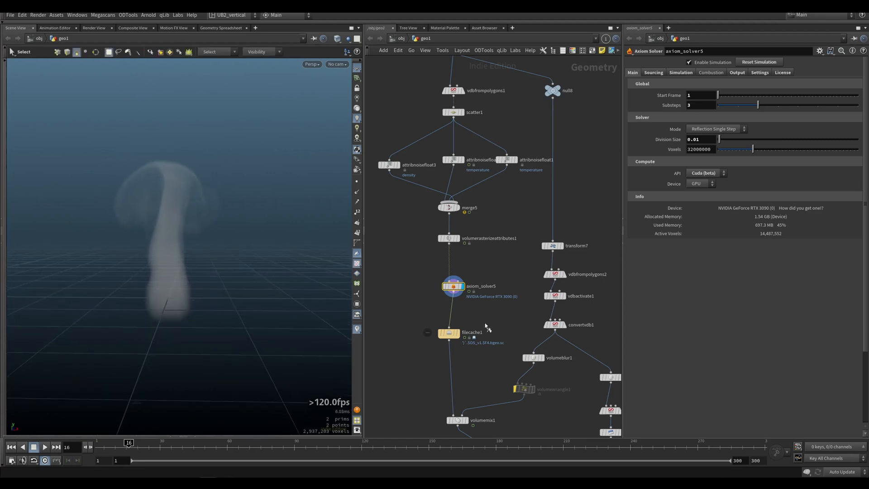
left_click(453, 332)
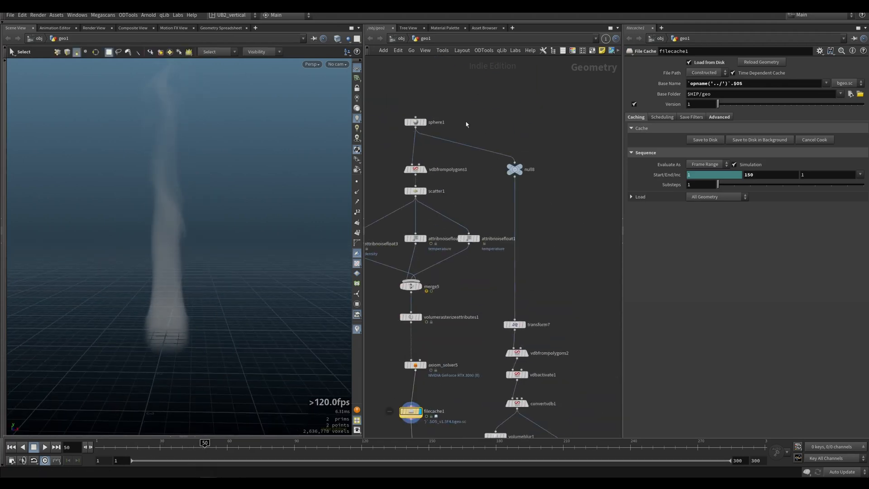
left_click(512, 195)
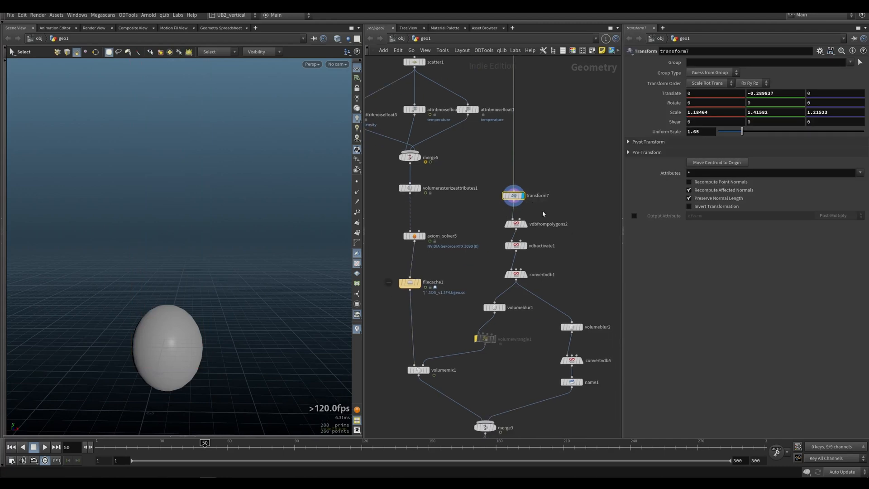
left_click(515, 223)
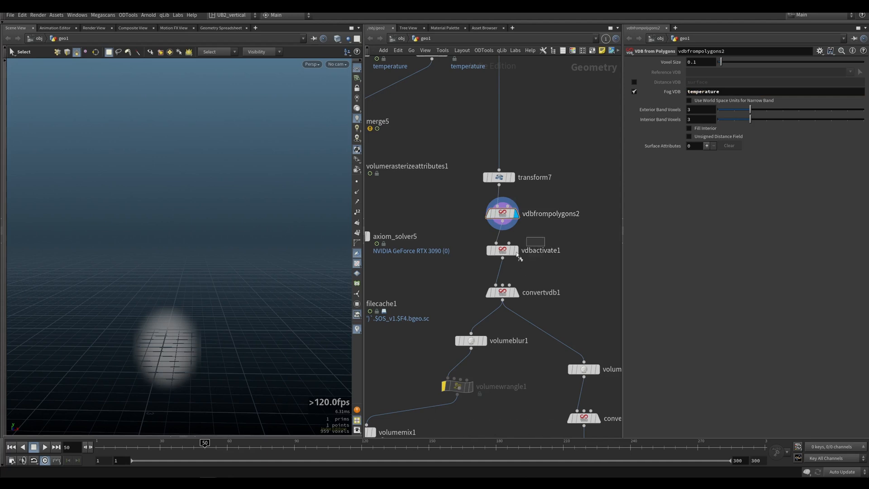
left_click(500, 292)
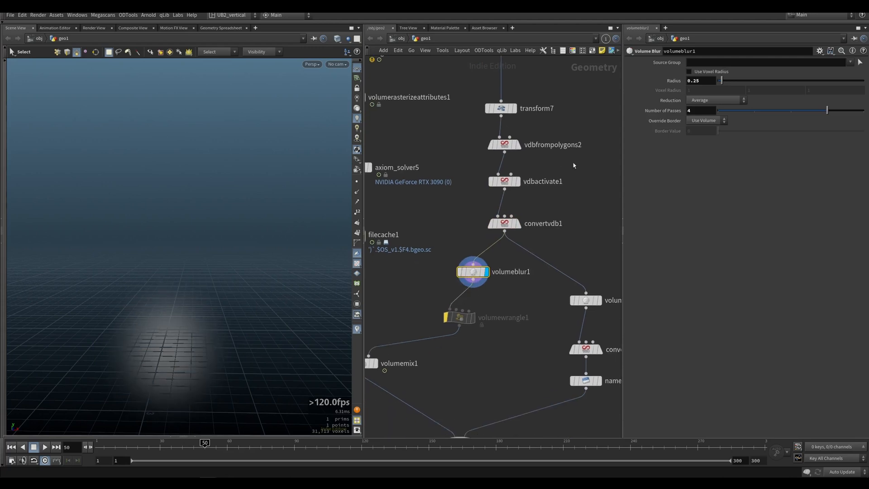
left_click(505, 182)
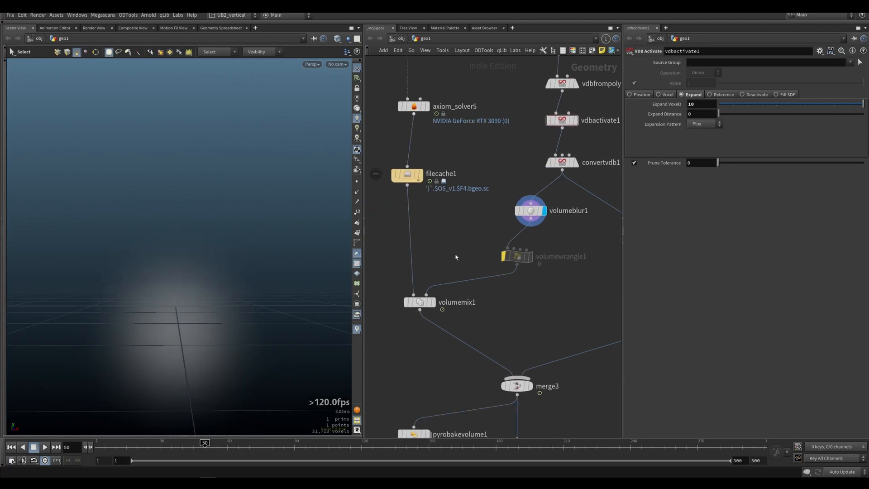
left_click(419, 302)
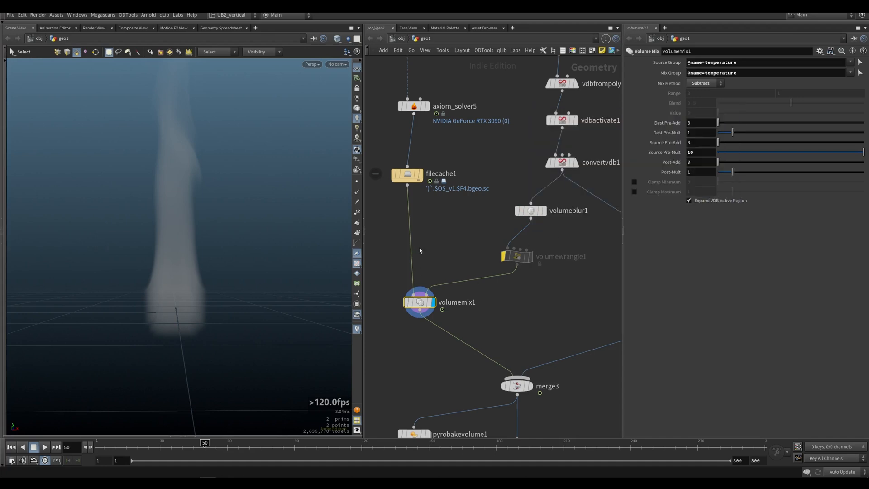
scroll("down", 3)
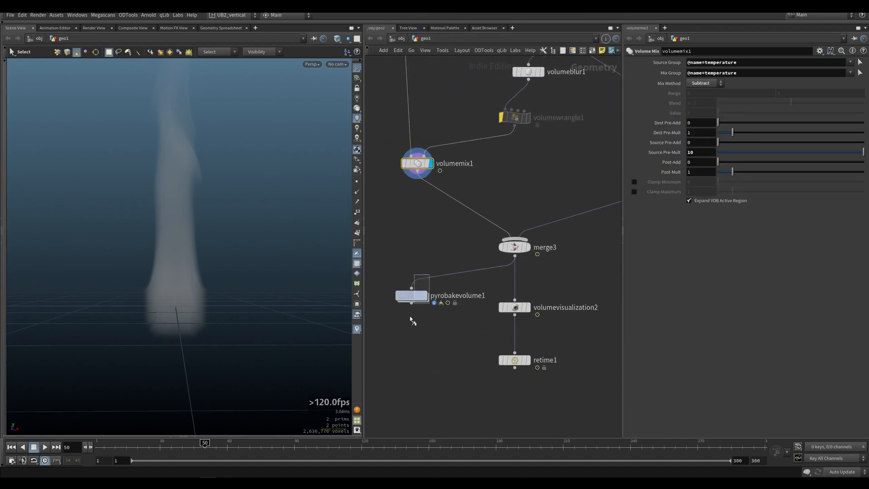
left_click(411, 295)
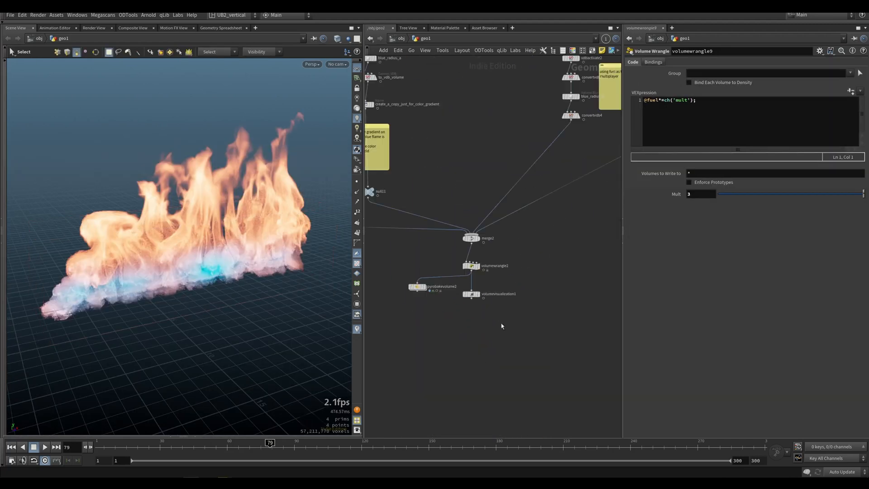
Step: Review the blue-flame fire's visualization and the pyro bake node's bindings, intensity and colour ramps
left_click(471, 293)
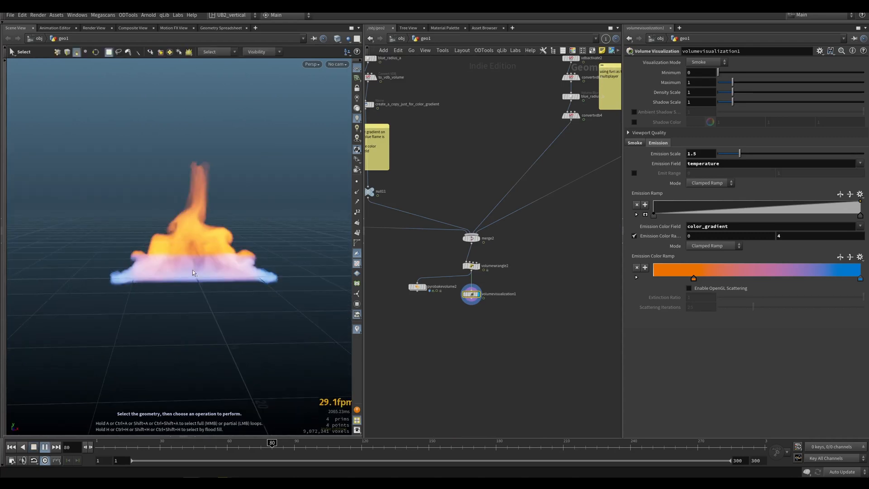
left_click(439, 286)
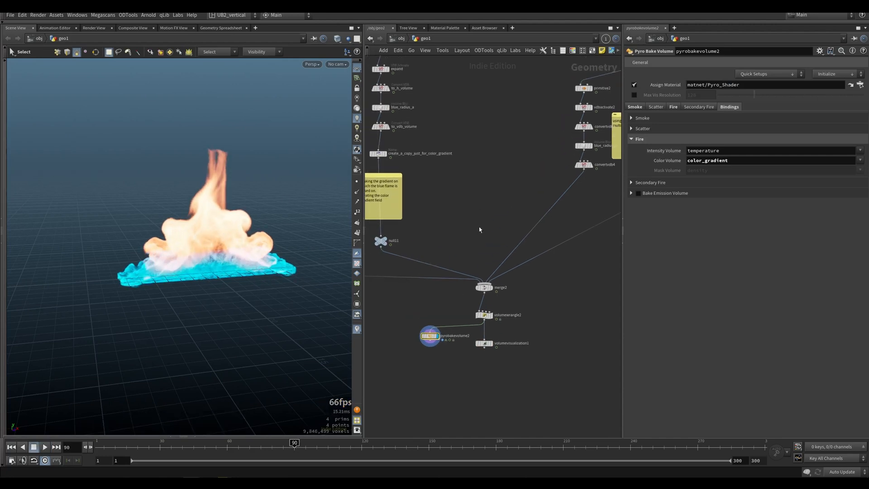
scroll("down", 3)
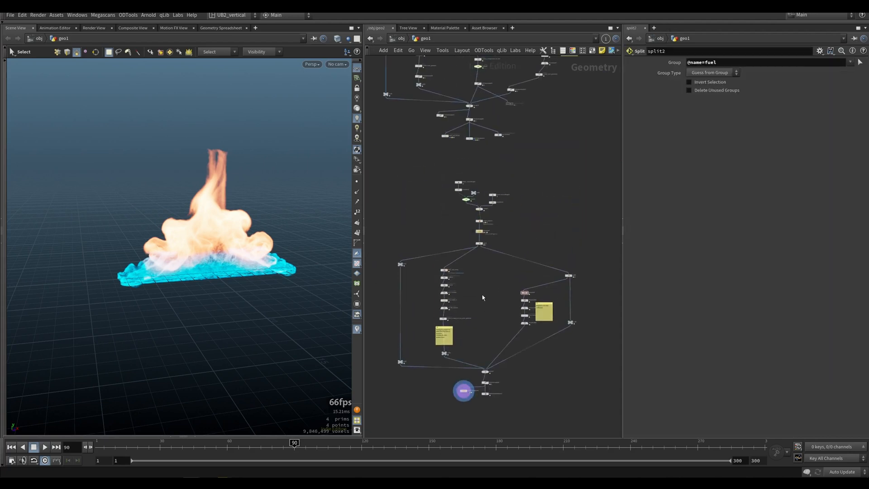
scroll("down", 3)
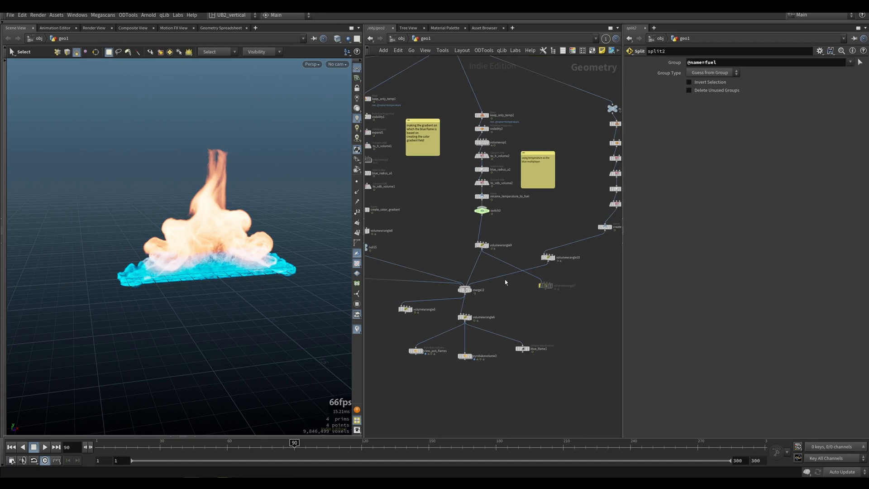
mouse_move(452, 261)
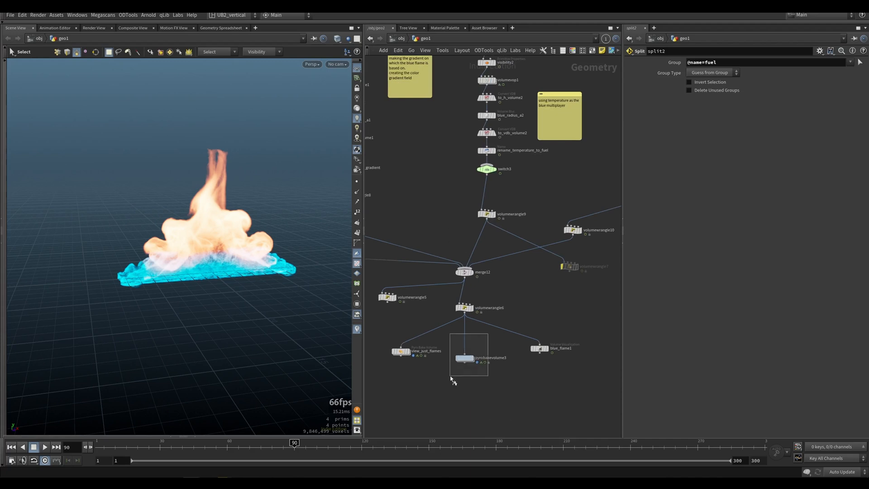
left_click(464, 357)
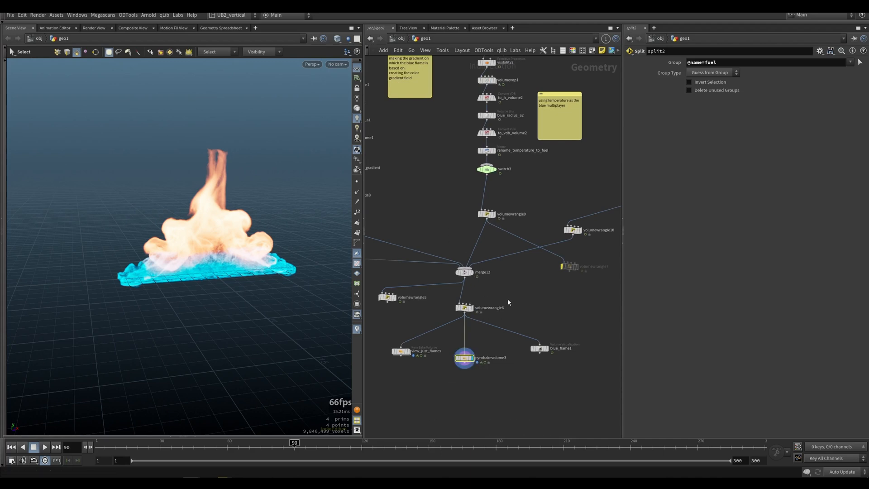
left_click(468, 339)
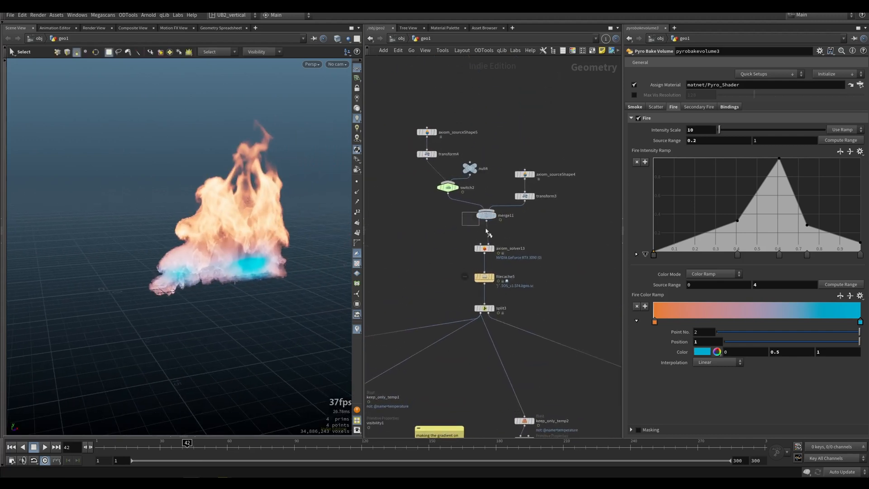
Step: In the spreading-fire network, view the merged source shapes and display axiom_solver13's cached smoke trail
left_click(486, 215)
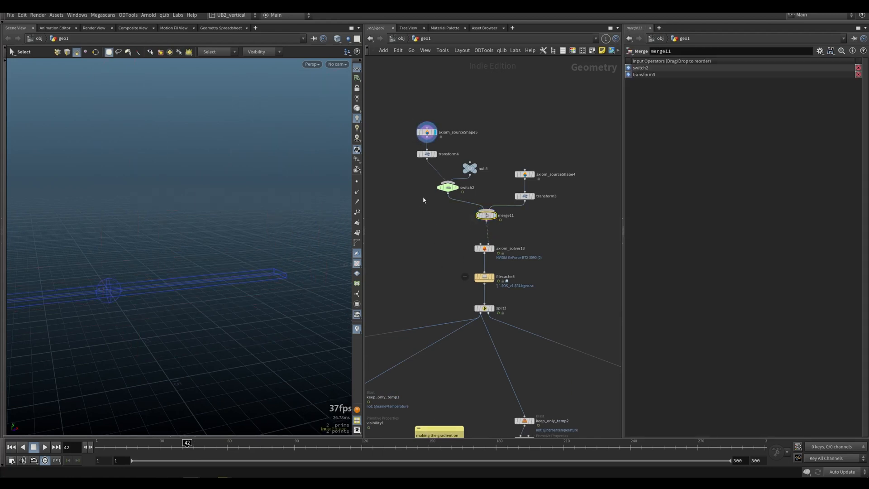
left_click(446, 187)
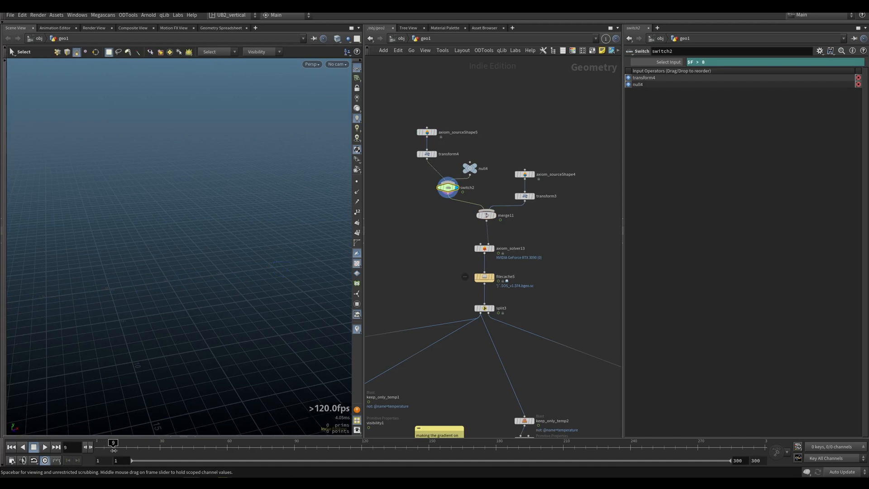
left_click(485, 216)
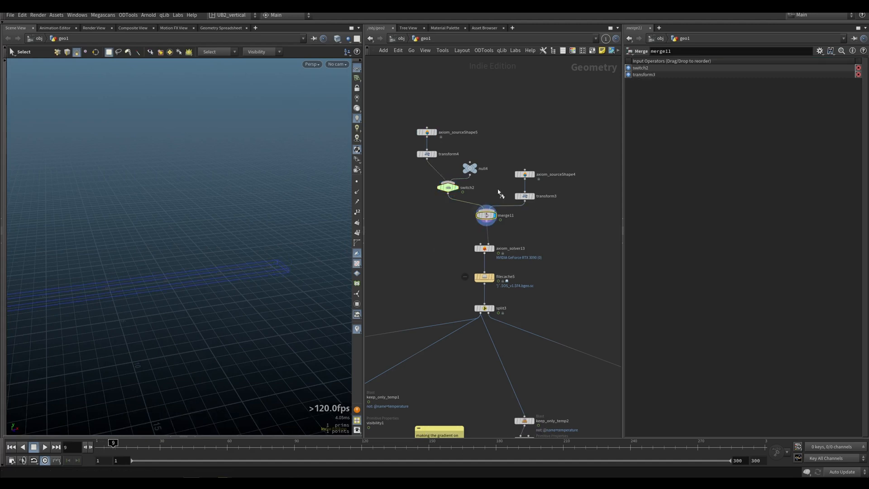
mouse_move(397, 276)
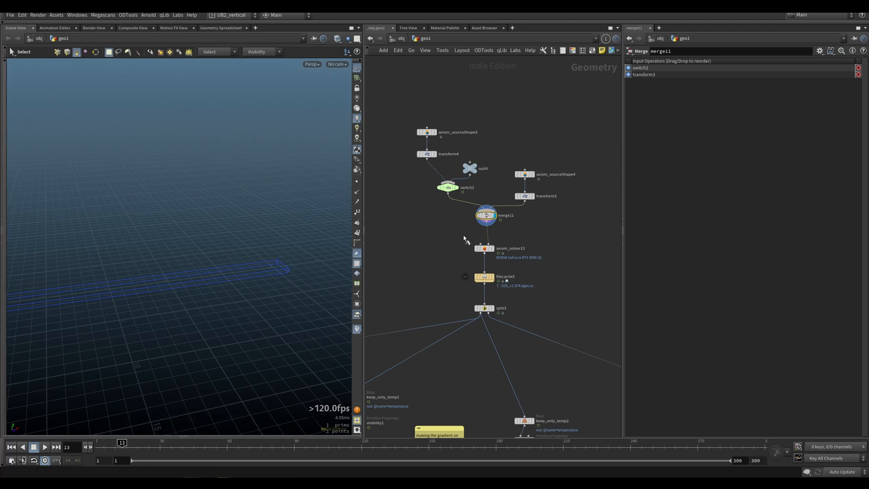
left_click(483, 248)
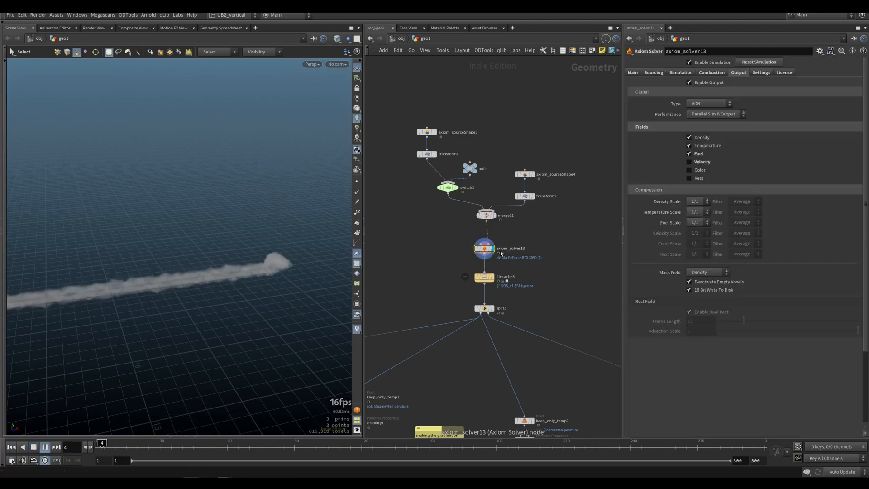
left_click(44, 446)
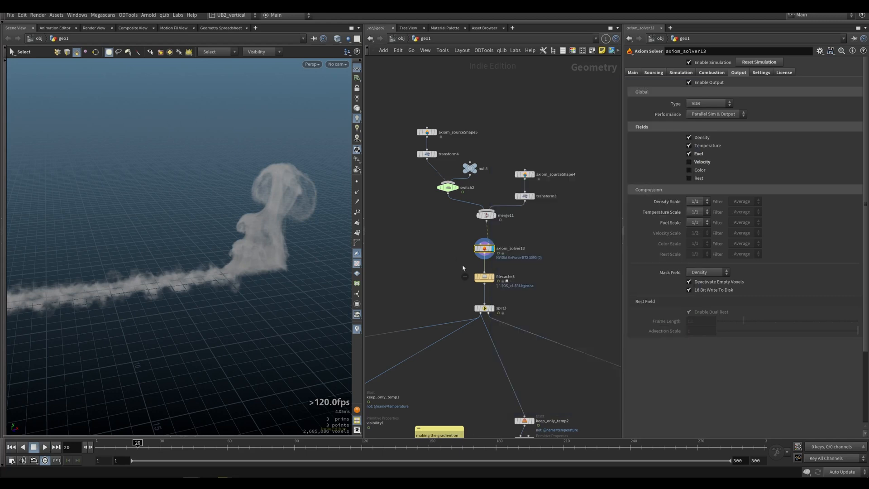
left_click(653, 73)
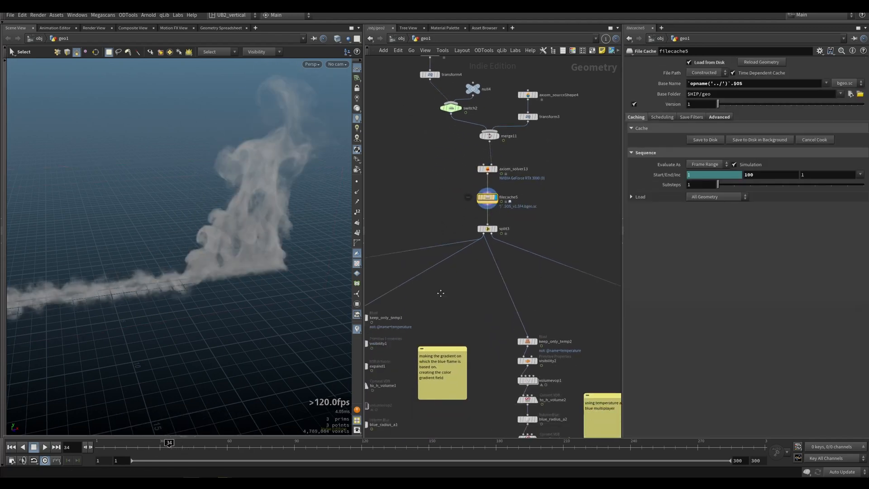
Step: Step from filecache5's temperature volume through blue_radius_a1's blur to the color_gradient wrangle with multiplier 2
left_click(436, 285)
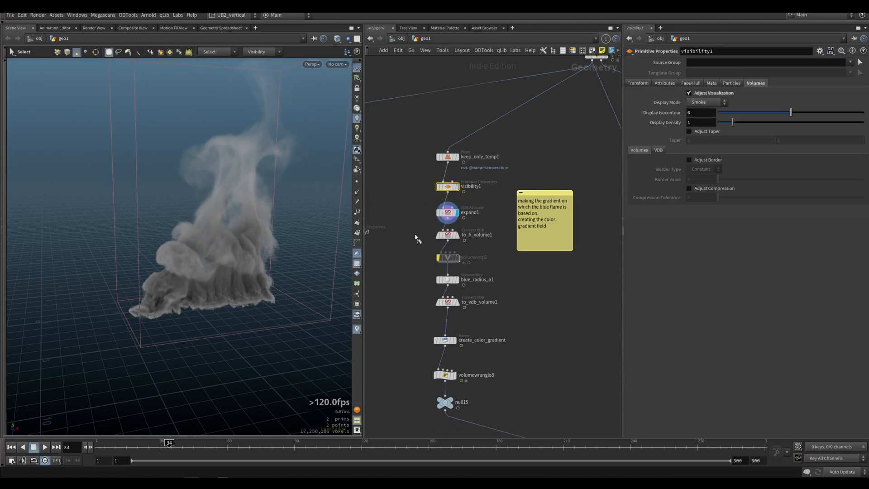
left_click(446, 229)
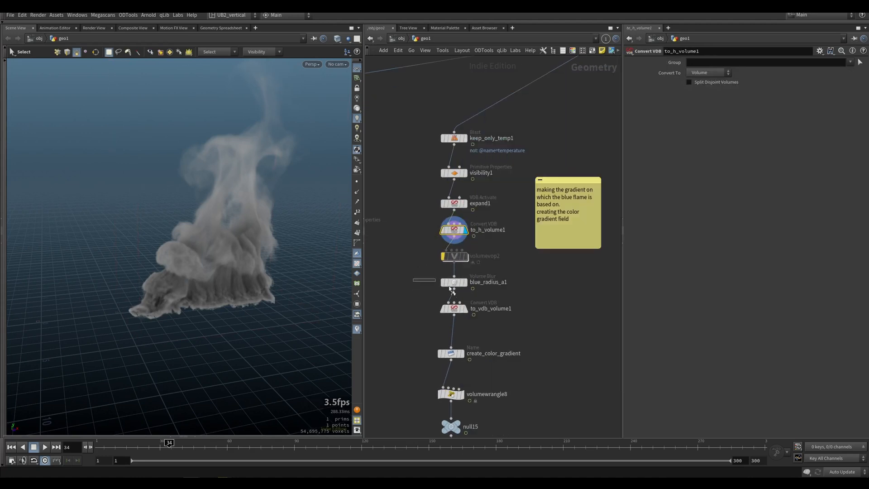
left_click(454, 282)
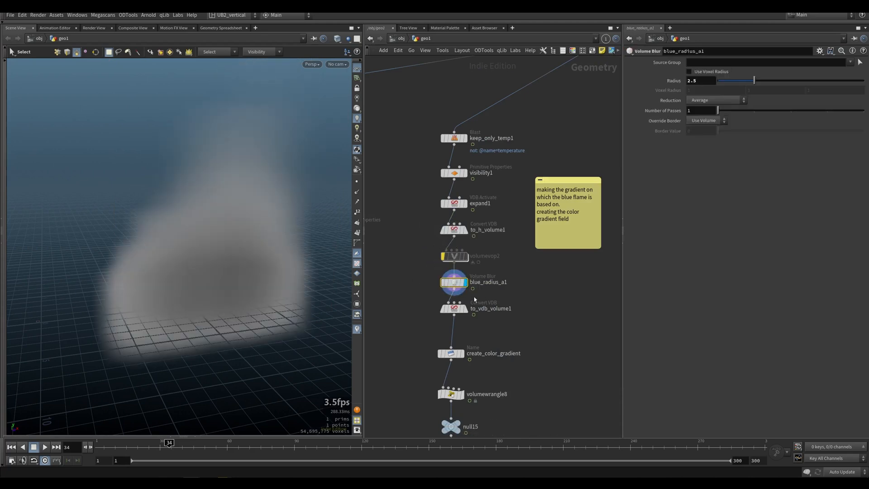
left_click(451, 308)
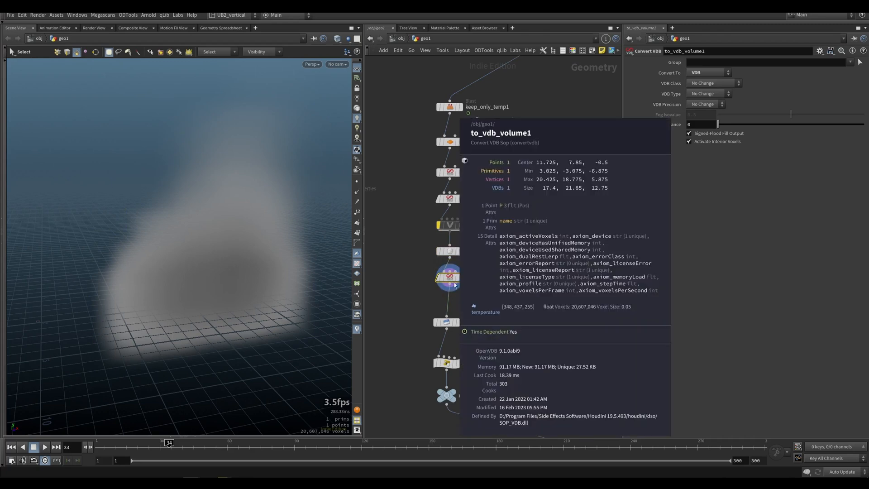
left_click(441, 290)
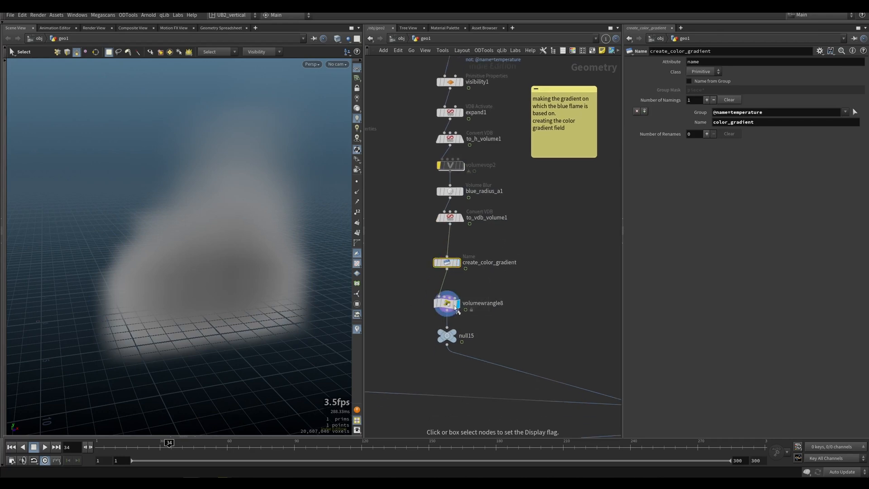
left_click(447, 303)
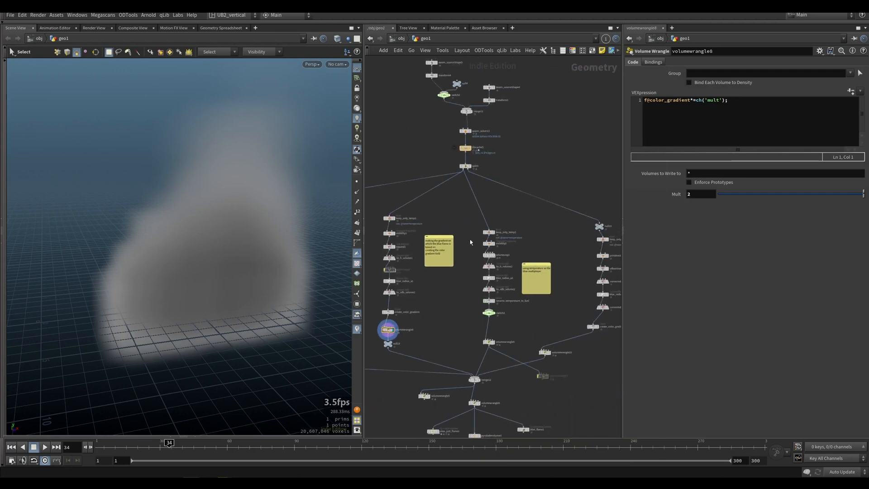
Step: Display visibility2, the volumevop1 remap, blue_radius_a2's blur and the mask renamed to fuel in turn
scroll("up", 3)
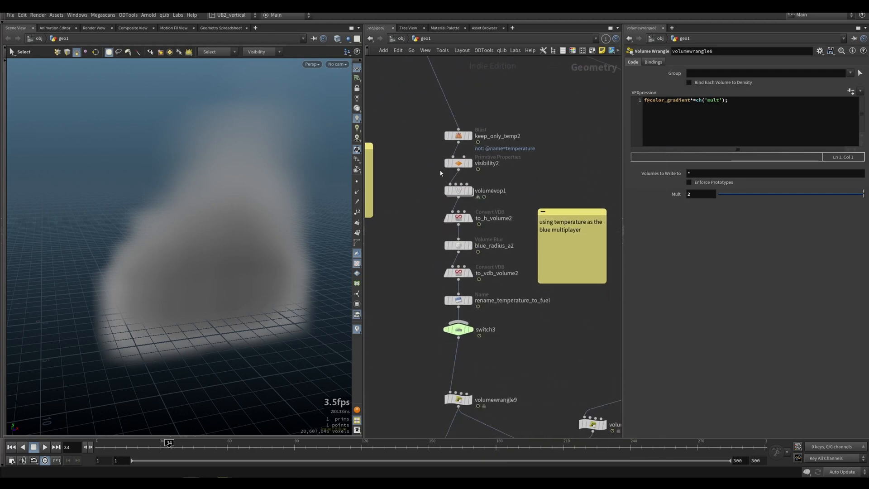
left_click(456, 162)
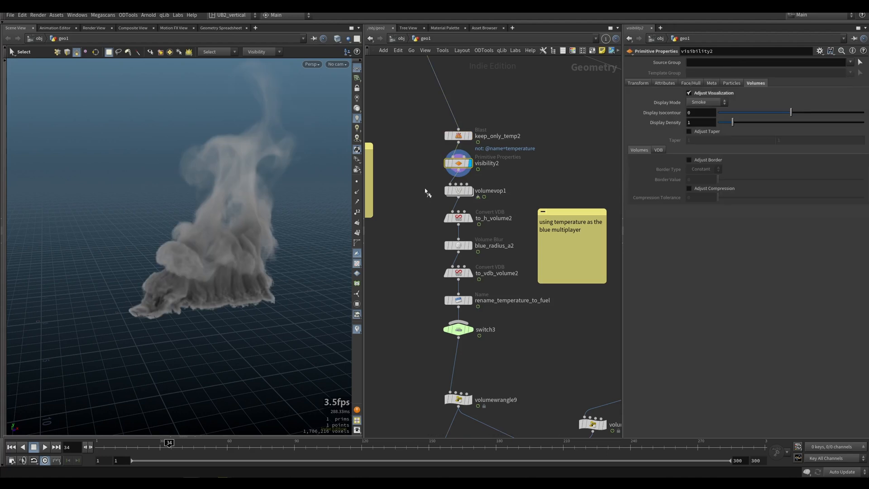
left_click(458, 190)
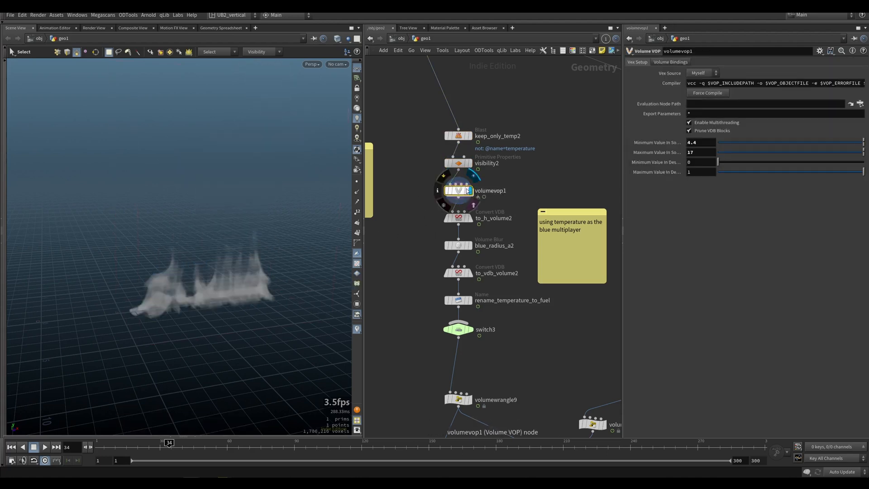
double_click(458, 190)
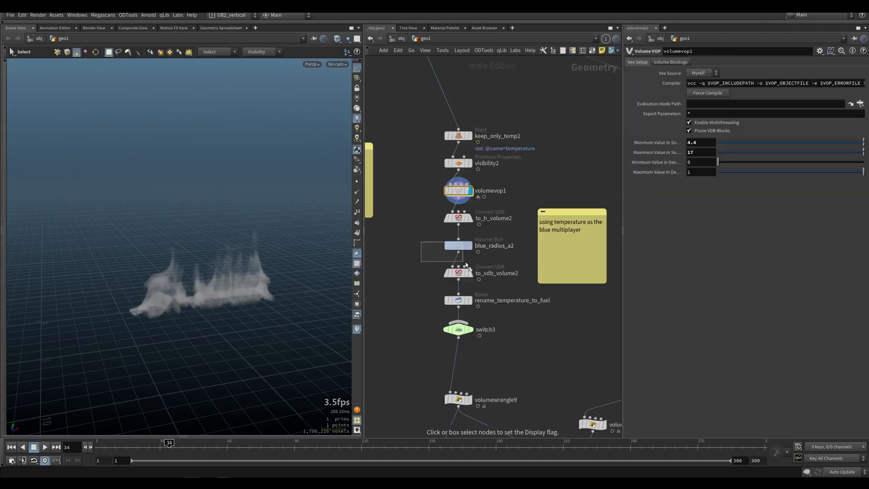
left_click(458, 300)
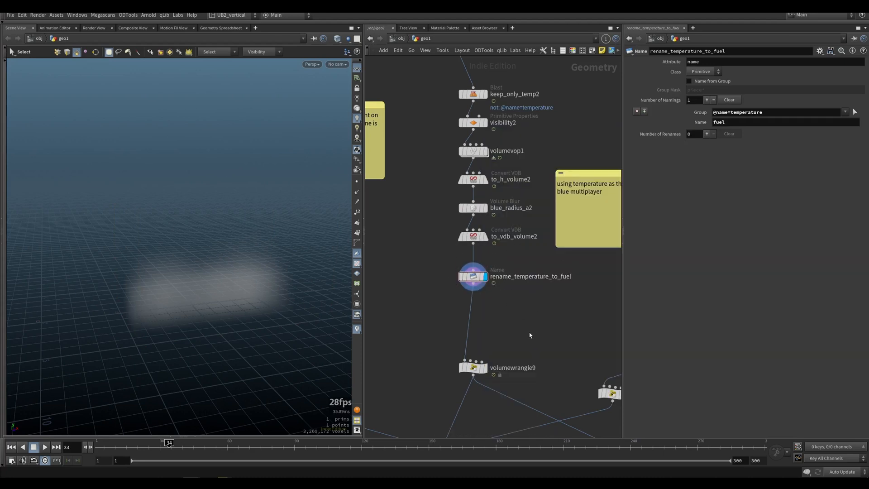
left_click(473, 367)
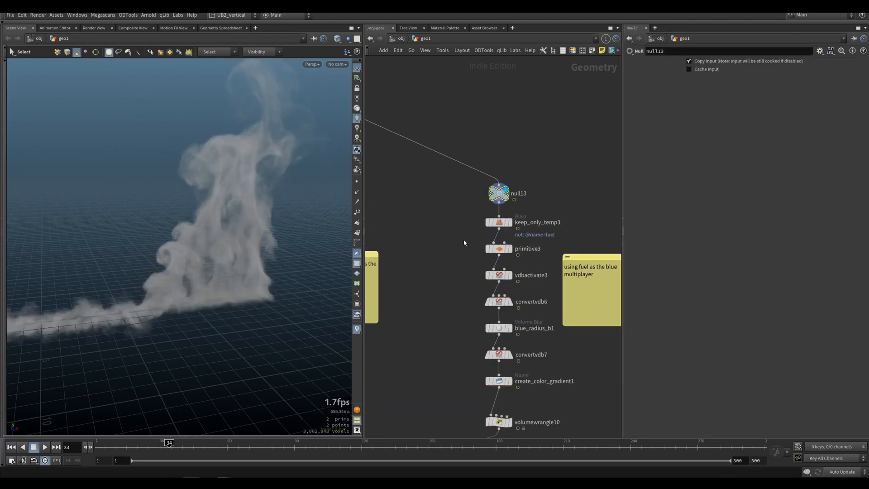
Step: Display keep_only_temp3's fuel volume, check axiom_solver13's Combustion settings, then show blue_radius_b1's blurred fuel mask
left_click(497, 222)
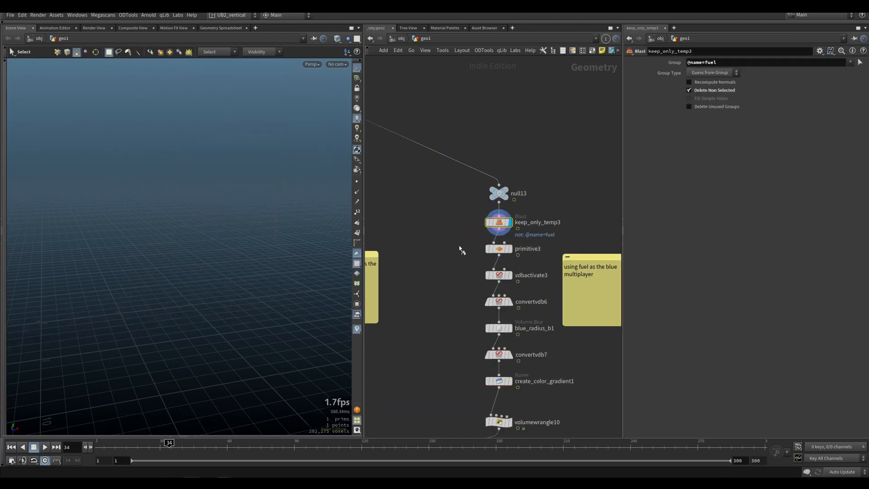
left_click(498, 248)
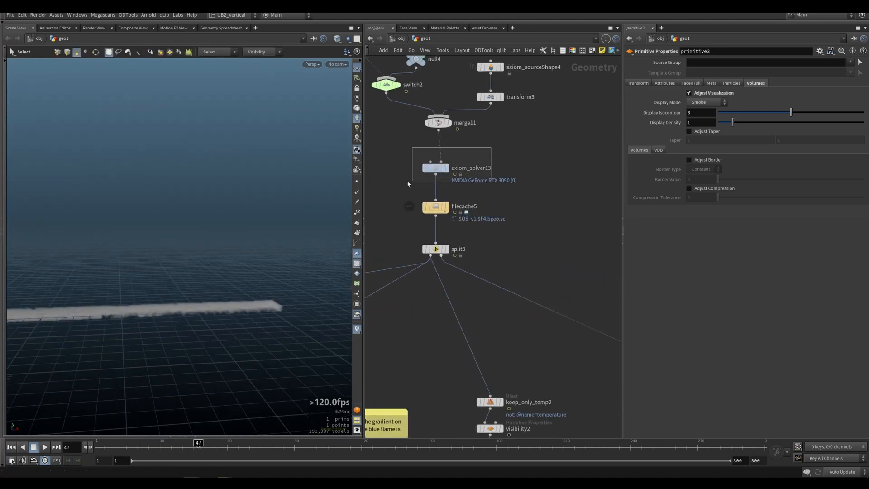
left_click(435, 168)
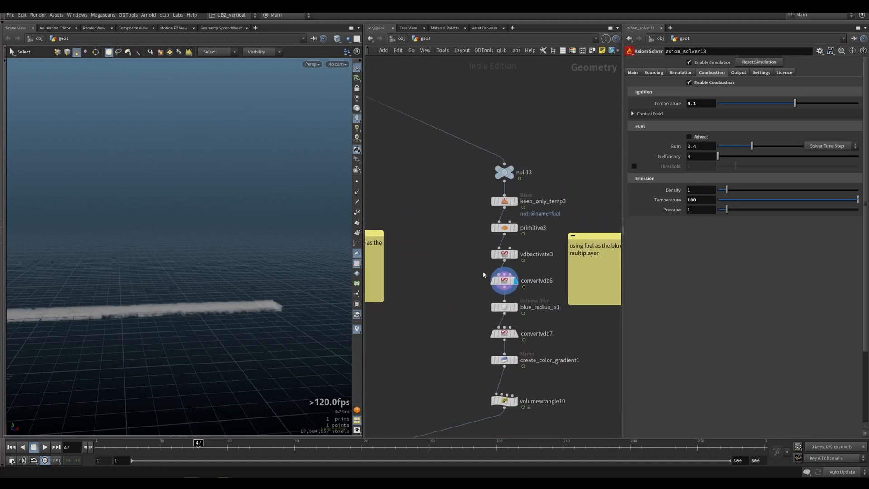
left_click(504, 283)
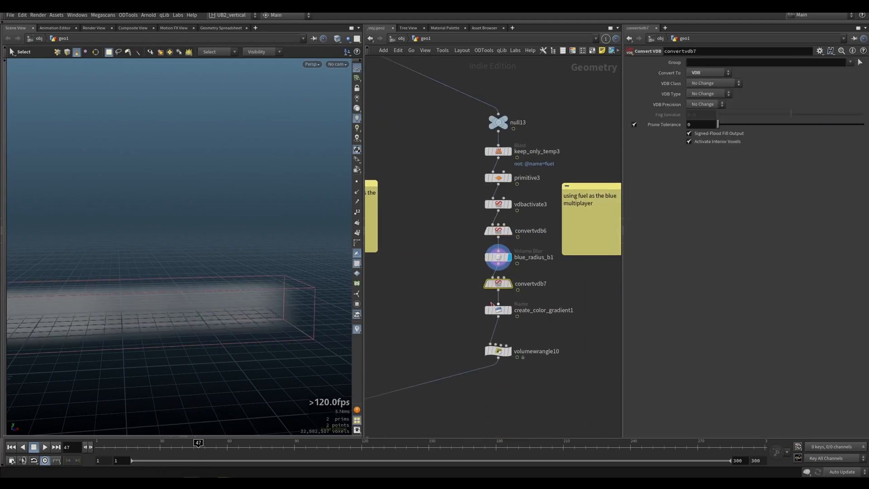
left_click(497, 309)
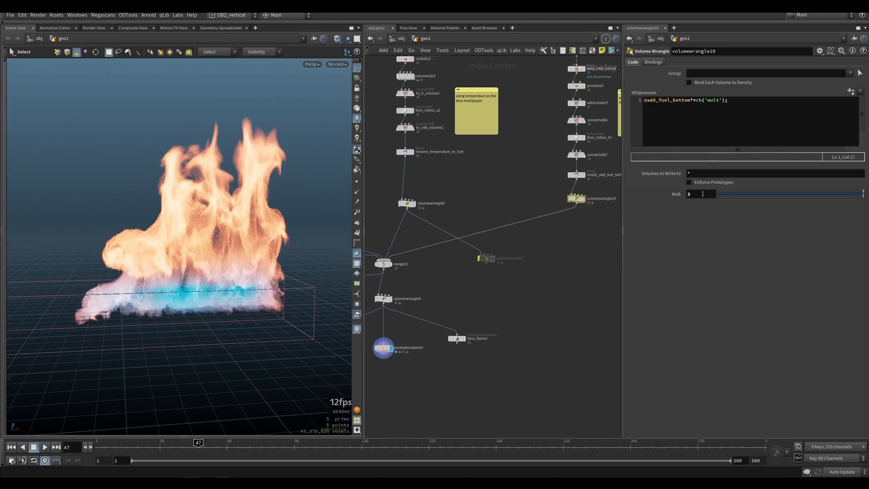
Step: Offset the fuel masks upward with transform5 and transform8 and check the mask and add_fuel_bottom multipliers
type("0")
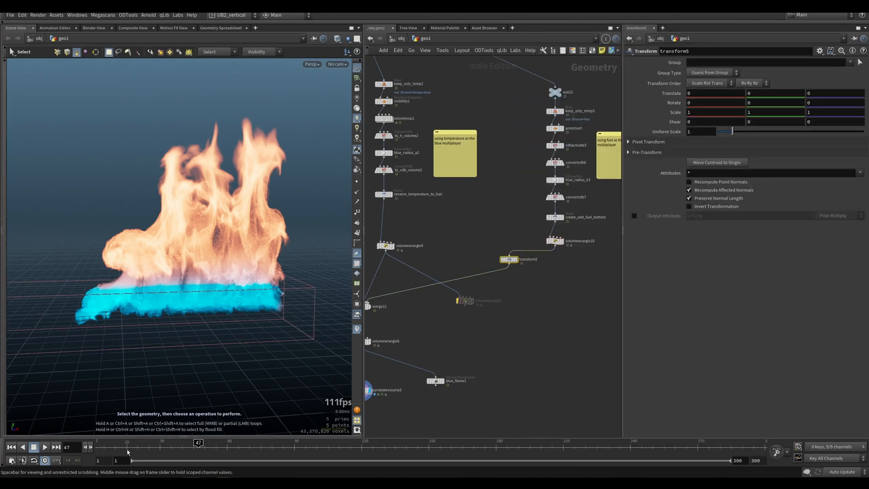
left_click(126, 443)
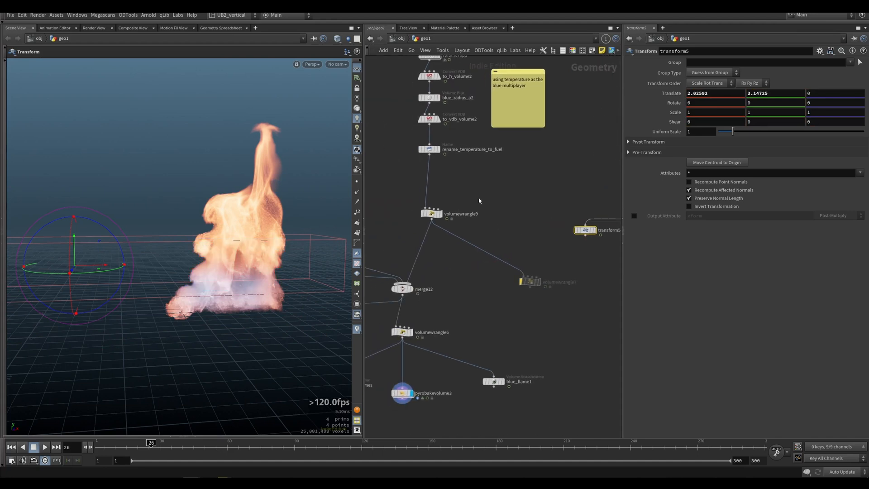
left_click(432, 214)
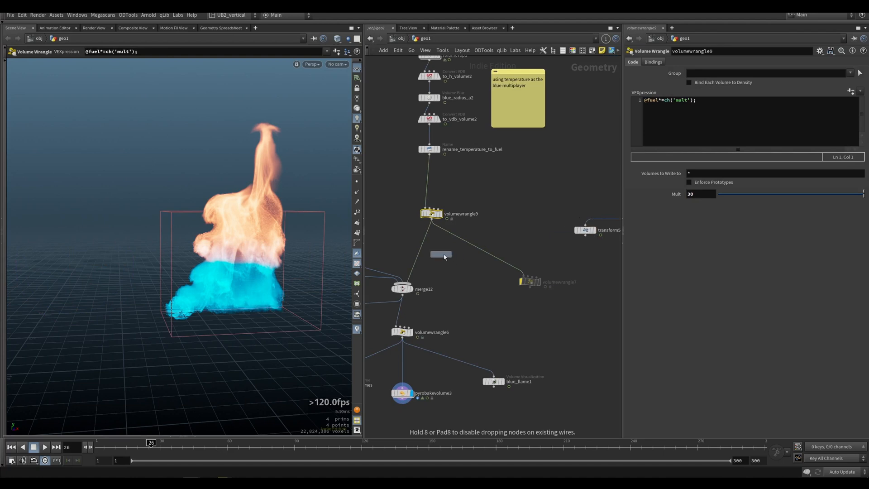
left_click(441, 253)
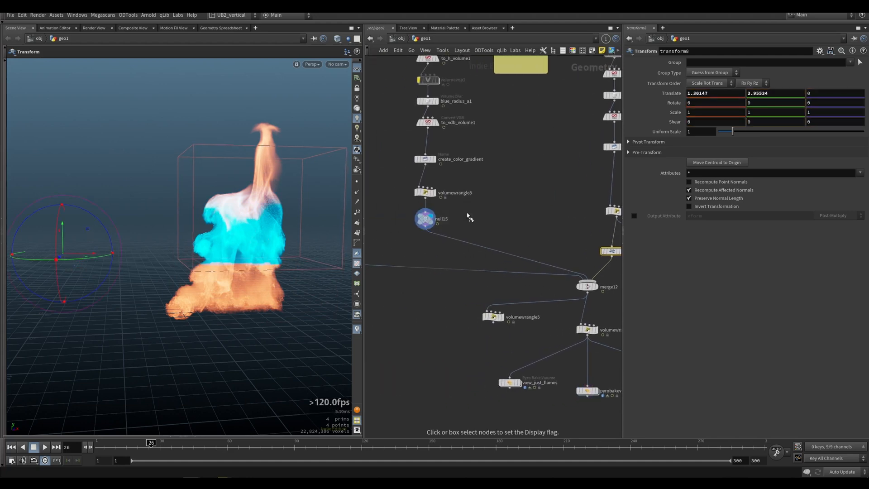
left_click(424, 218)
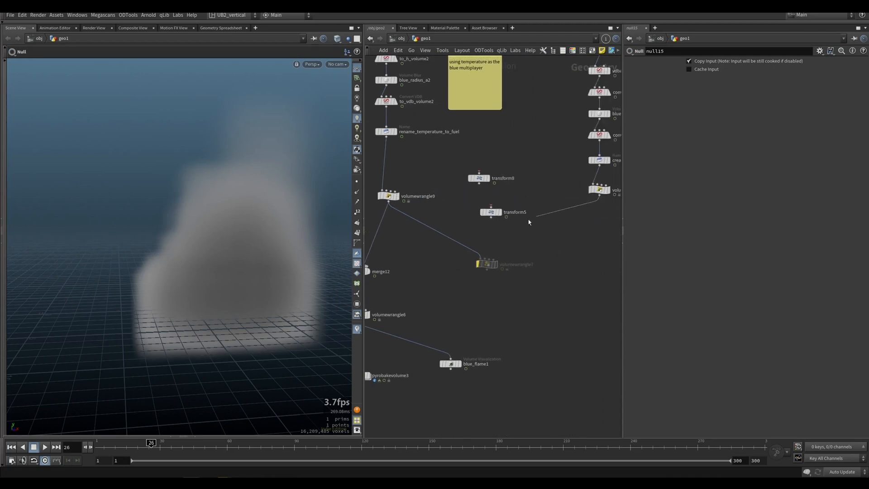
left_click(425, 195)
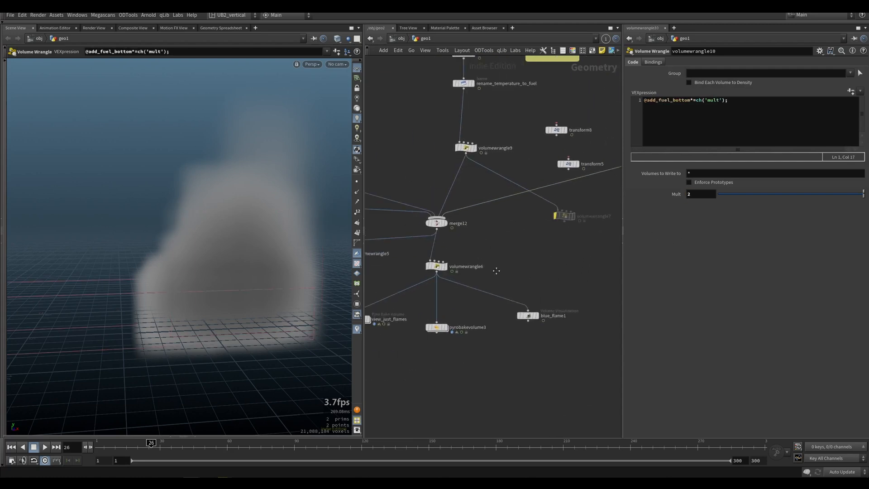
Step: Inspect pyrobakevolume3's colour ramp and volumewrangle6's expression combining color_gradient and fuel
left_click(454, 316)
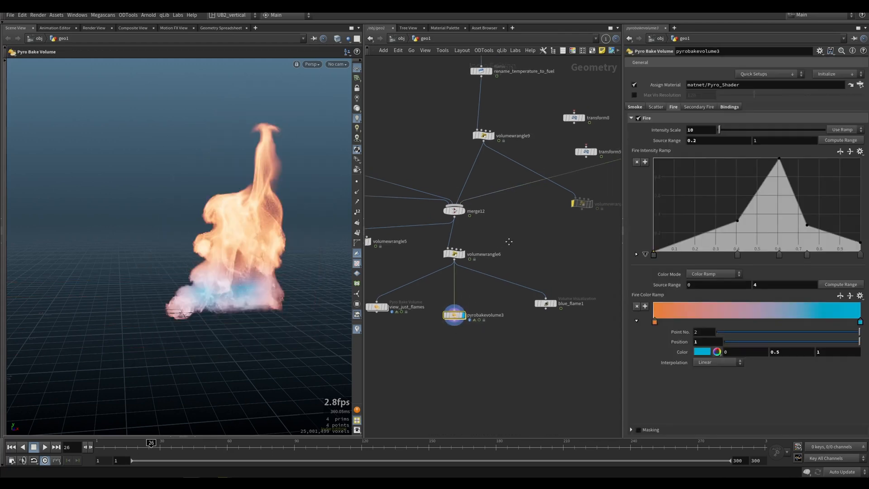
left_click(453, 254)
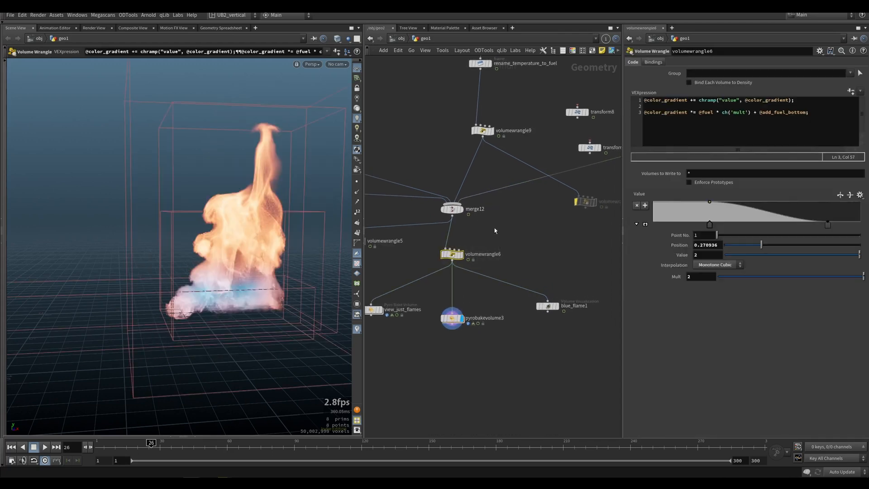
mouse_move(491, 134)
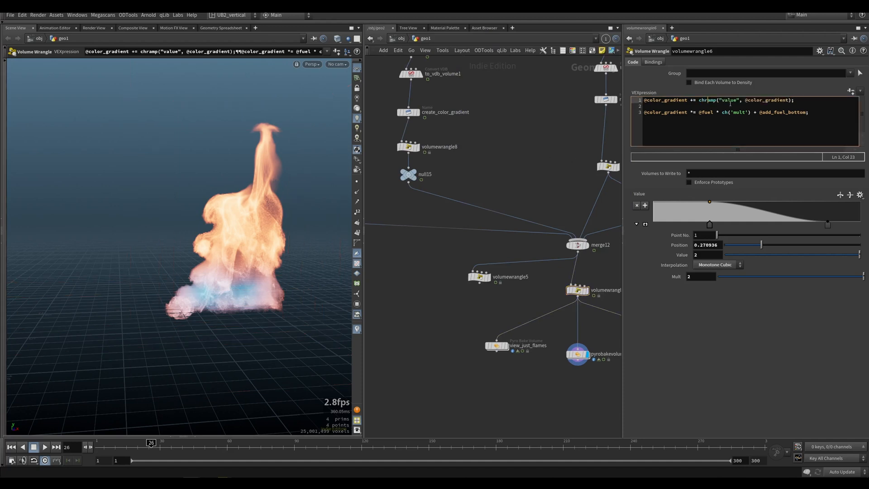
double_click(767, 99)
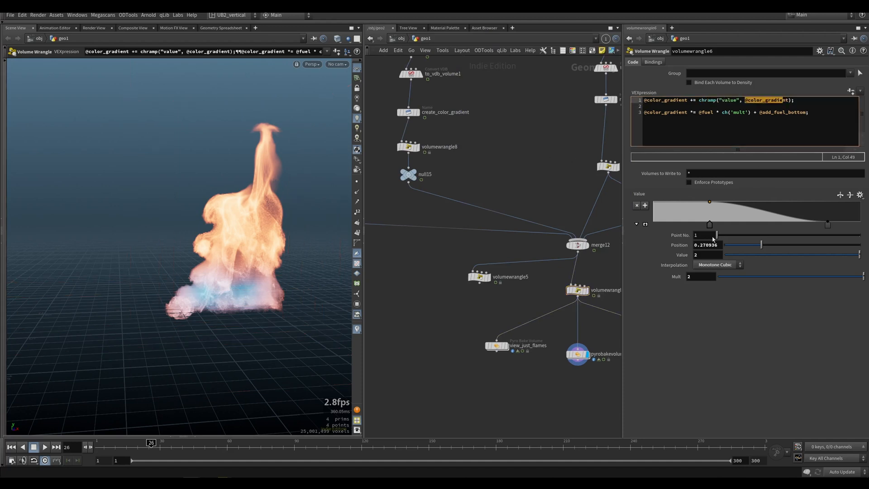
left_click(760, 112)
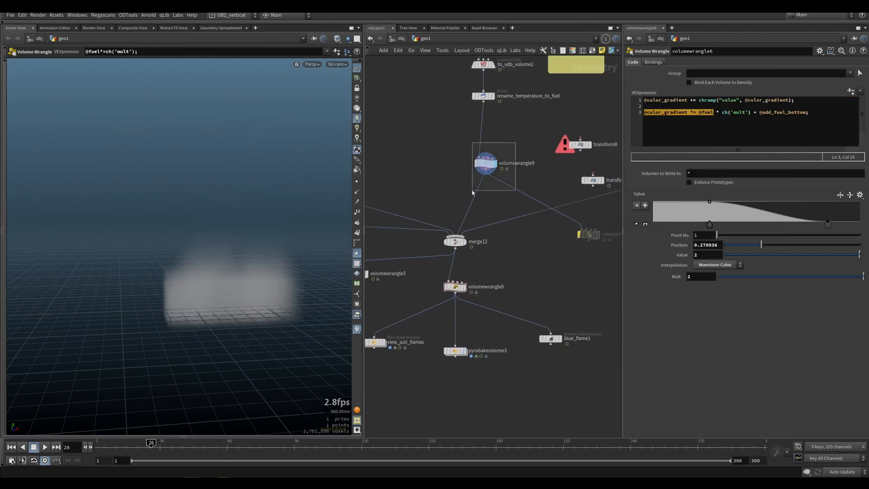
Step: Compare the temperature-based fuel mask with the full baked fire and check volumewrangle9's add_fuel_bottom multiplier
left_click(485, 163)
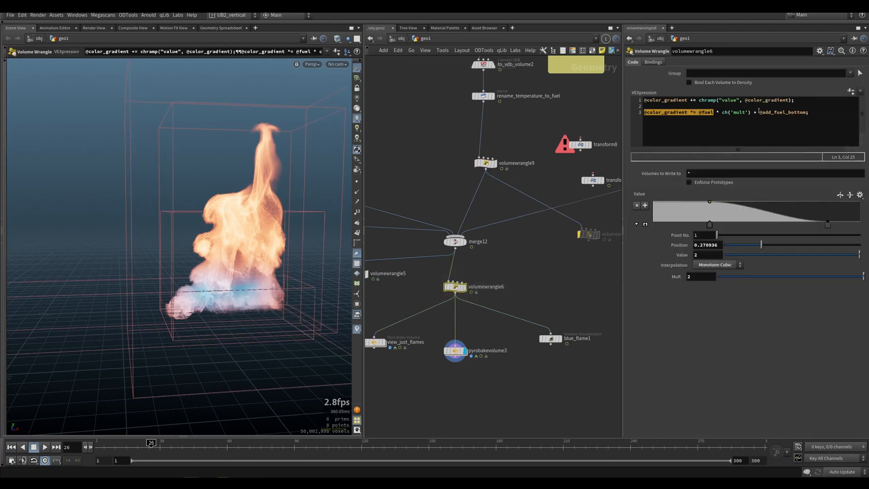
double_click(790, 113)
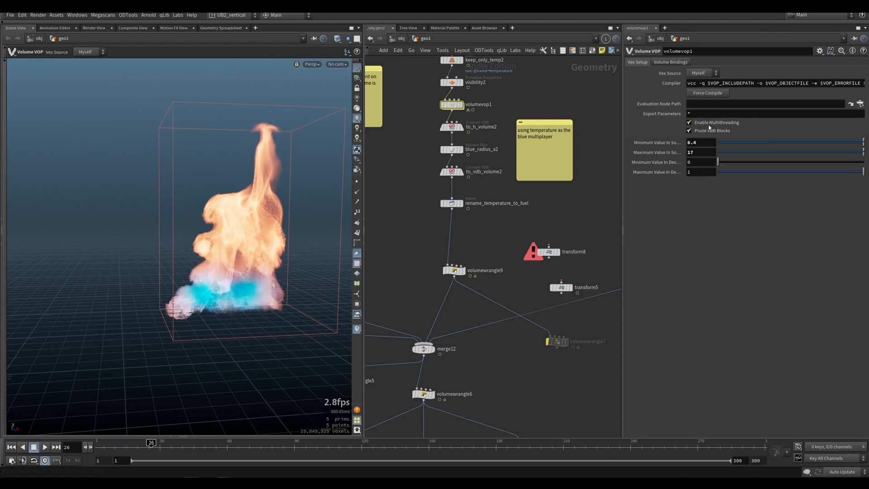
scroll("down", 3)
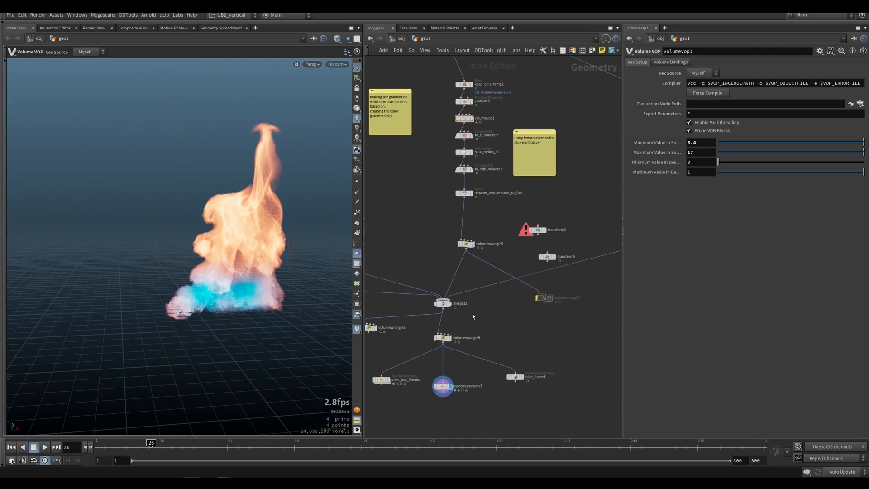
left_click(443, 337)
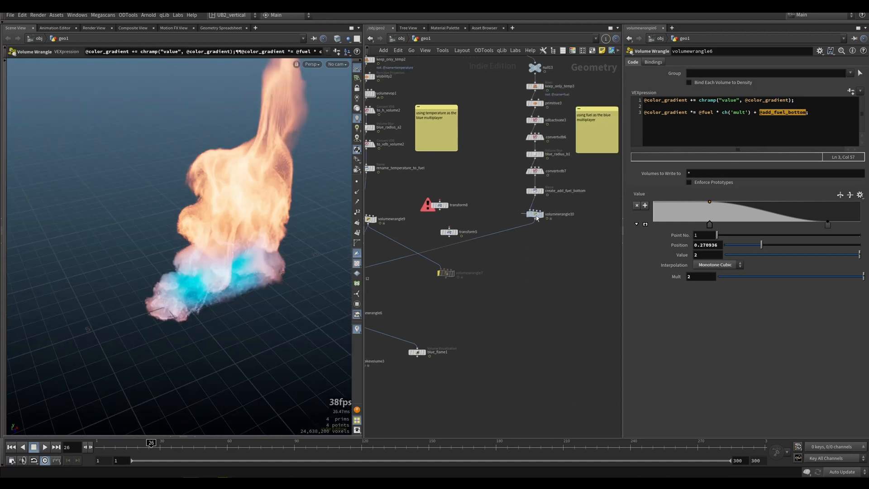
Step: Check the fuel-mask blur radius and the multiplied temperature mask feeding add_fuel_bottom
left_click(534, 213)
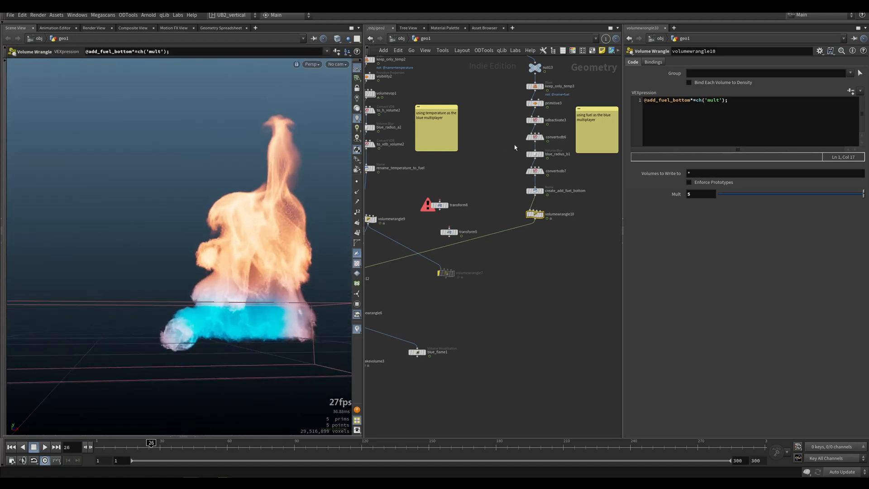
left_click(534, 154)
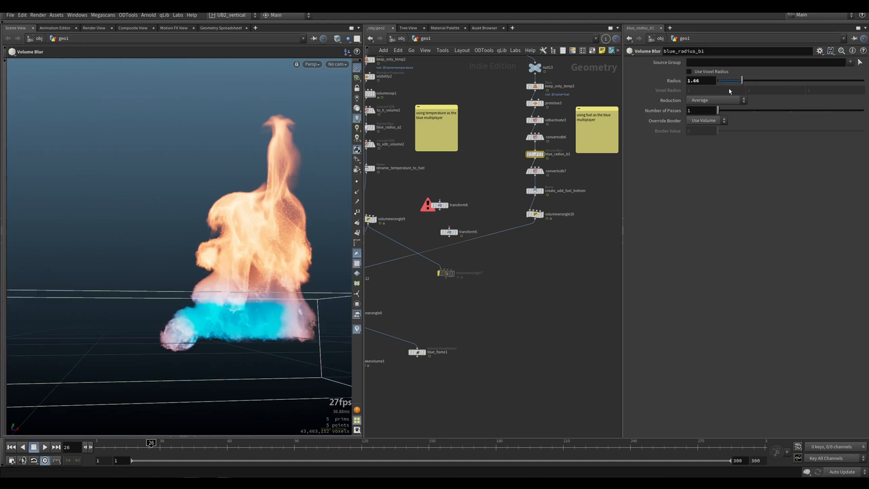
left_click(535, 213)
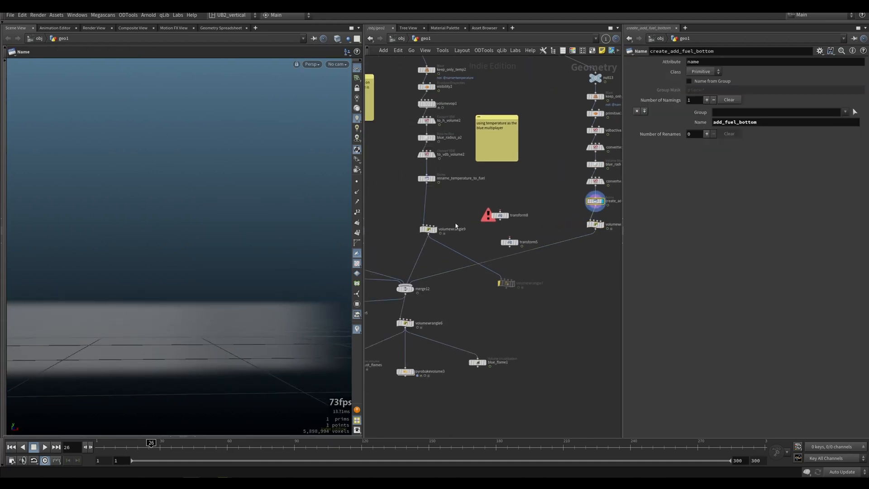
left_click(428, 229)
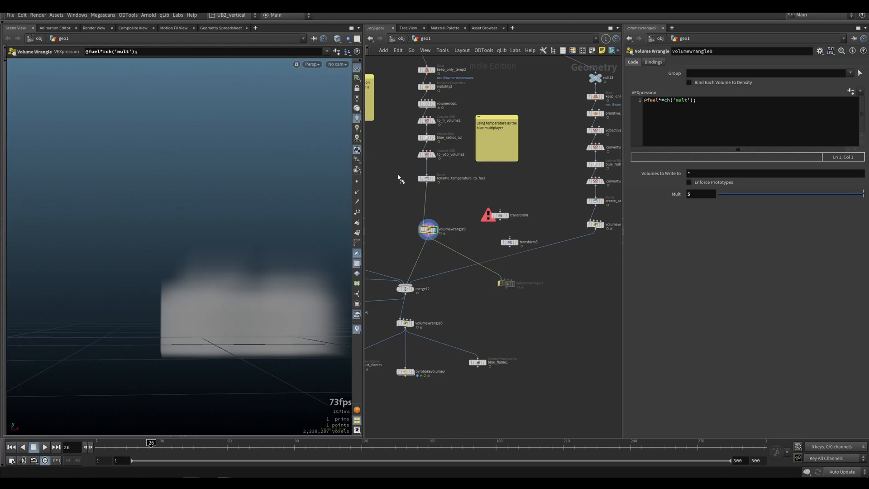
left_click(436, 103)
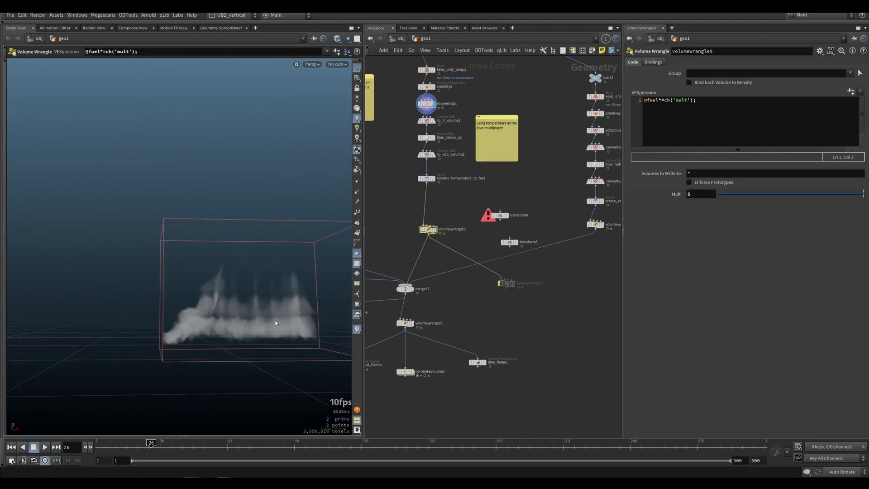
mouse_move(282, 324)
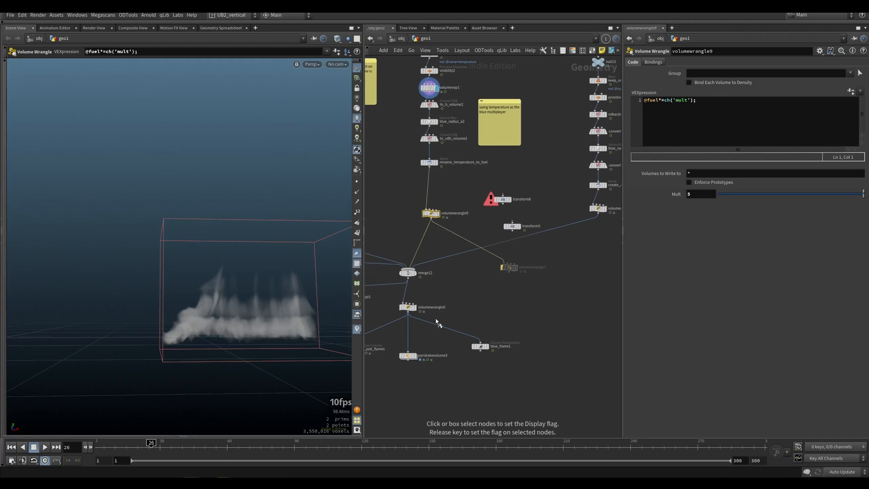
Step: Preview the baked fire with its cyan base and adjust the blue_radius_a2 Volume Blur radius
left_click(409, 357)
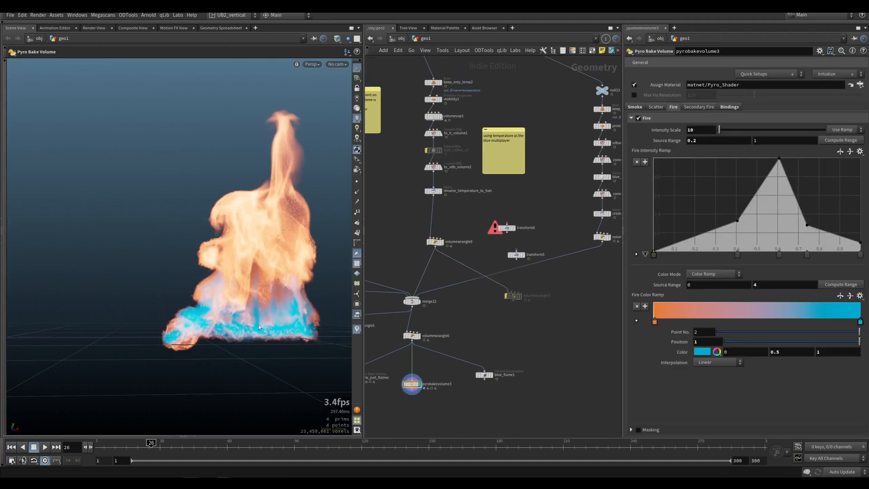
mouse_move(307, 290)
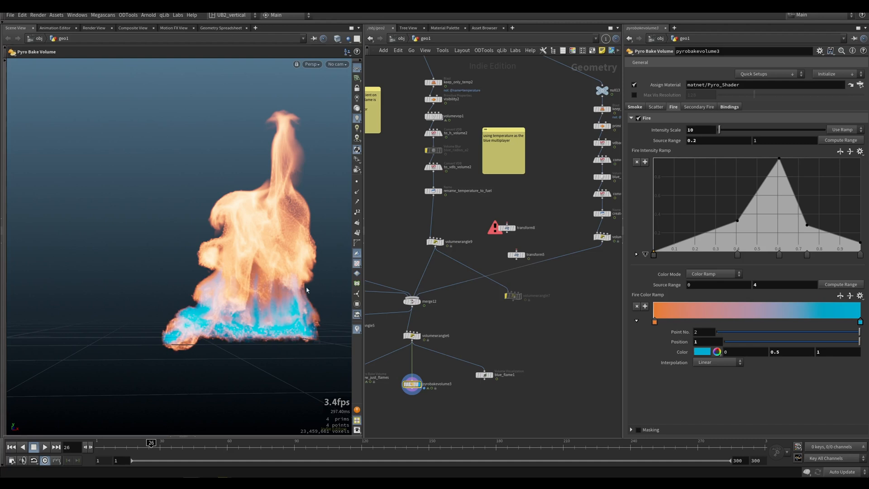
scroll("down", 3)
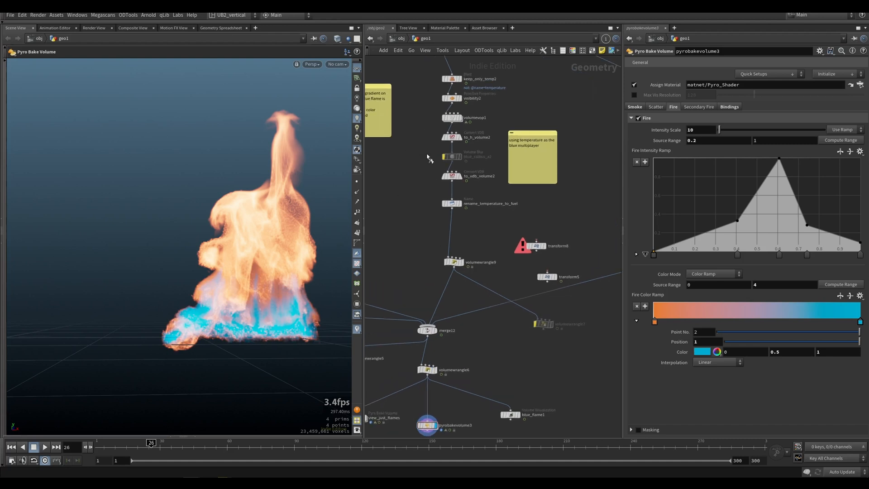
left_click(451, 157)
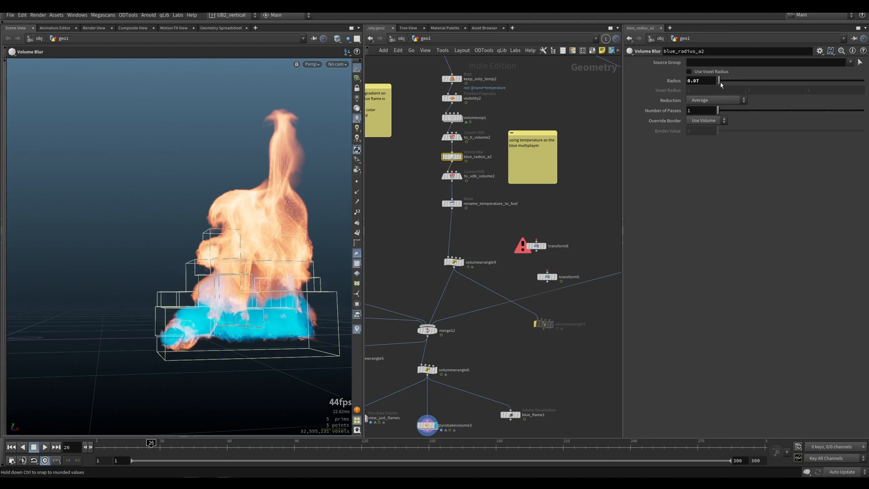
left_click(453, 262)
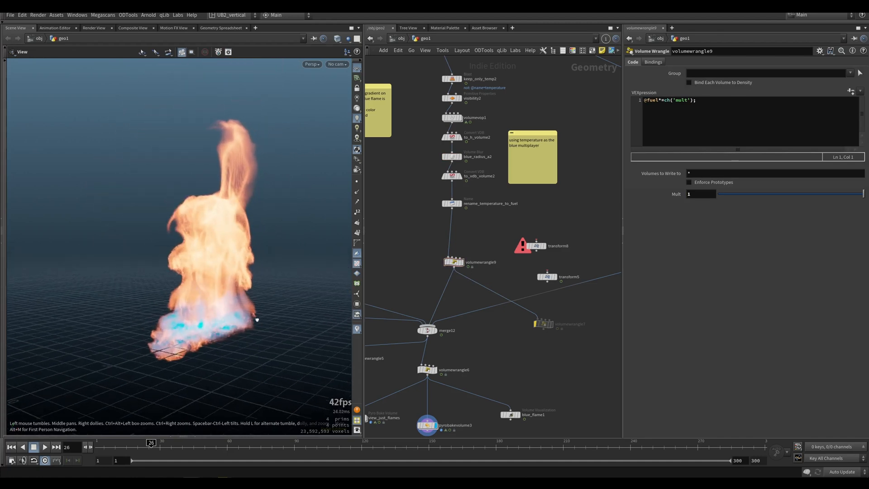
Step: Edit the Pyro Bake fire source range, check the colour gradient wrangle, and widen the colour range to 5
left_click(428, 424)
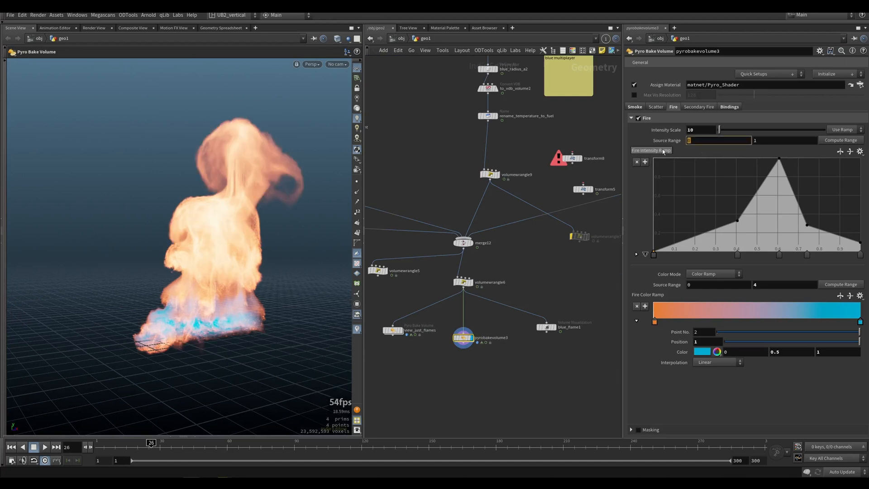
type("0.2")
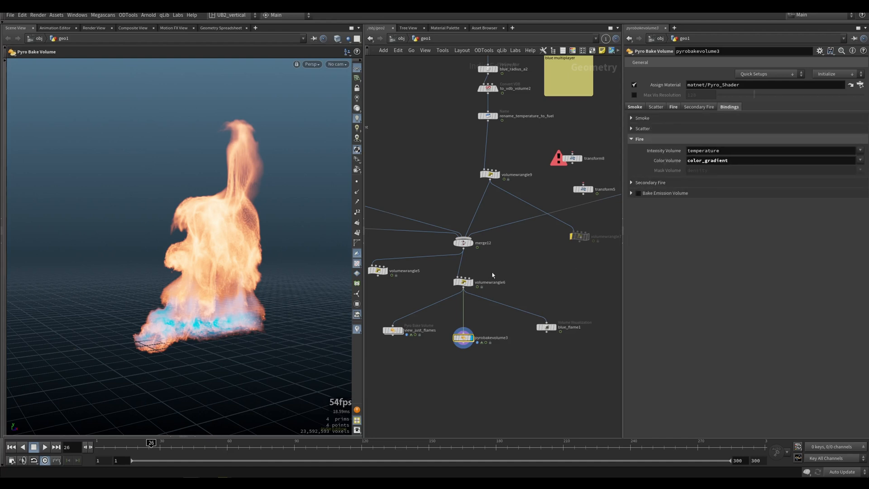
left_click(463, 283)
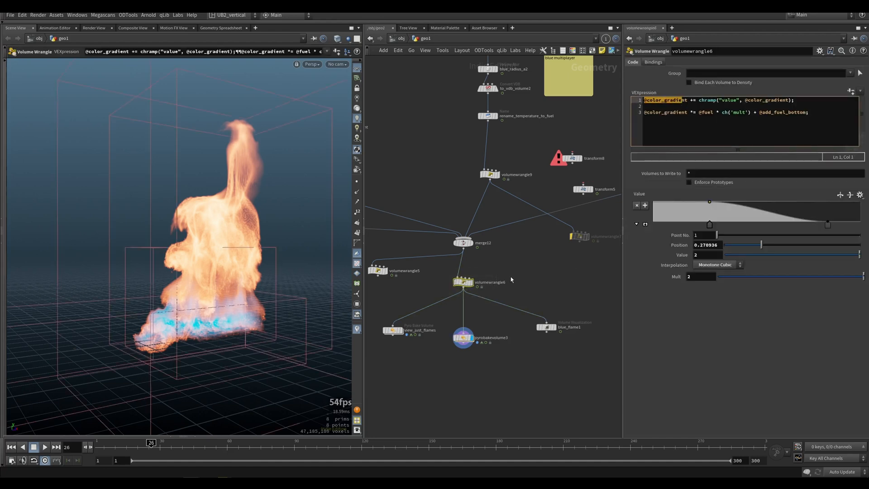
left_click(463, 337)
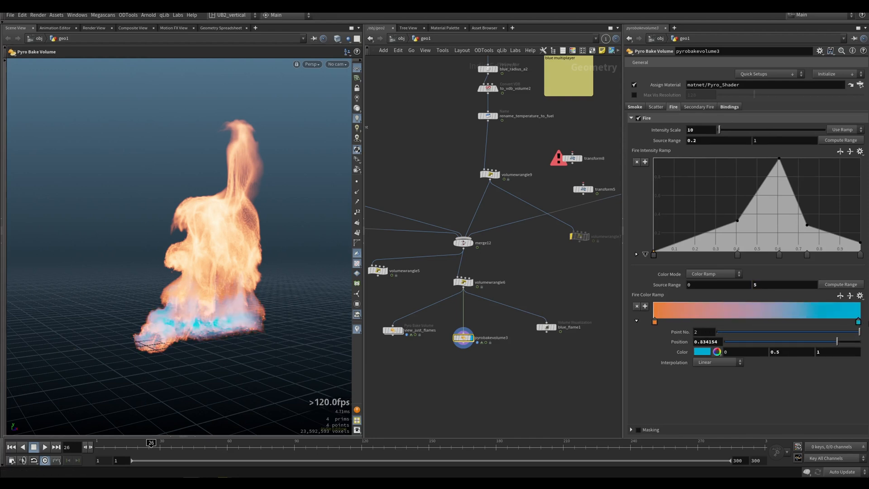
Step: Darken the Fire Color Ramp's blue end and set Source Ranges to 3 and 2.3
left_click(702, 351)
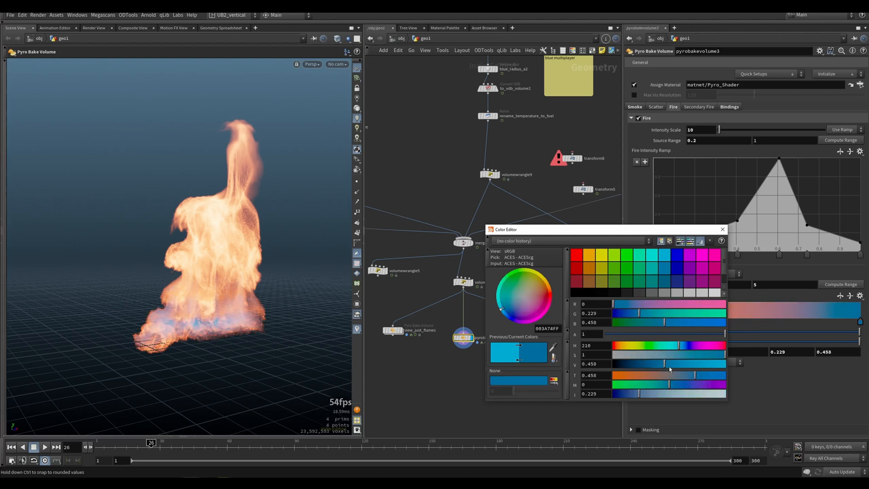
left_click(722, 229)
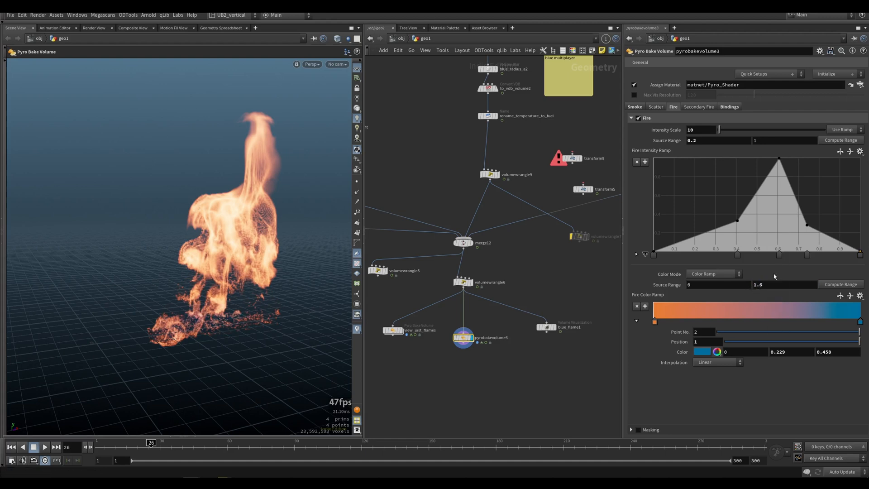
left_click(770, 140)
type("2.3")
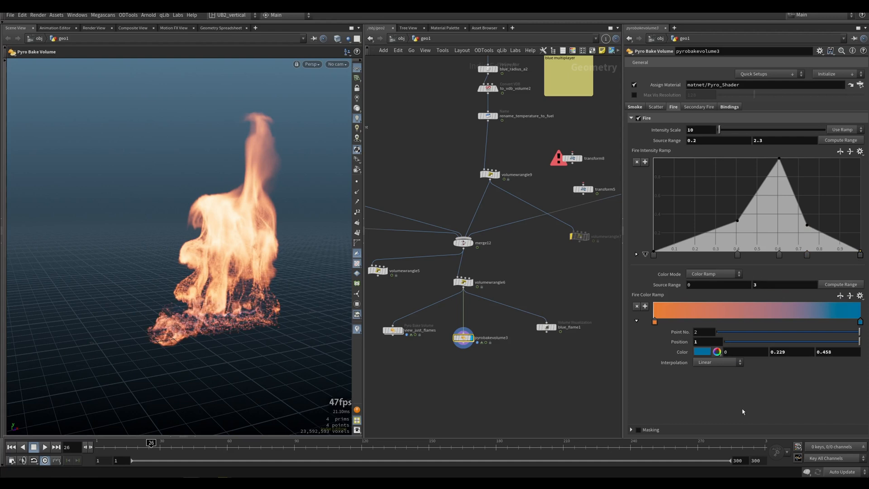
Step: Raise volumewrangle6's gradient Mult to 10
left_click(462, 282)
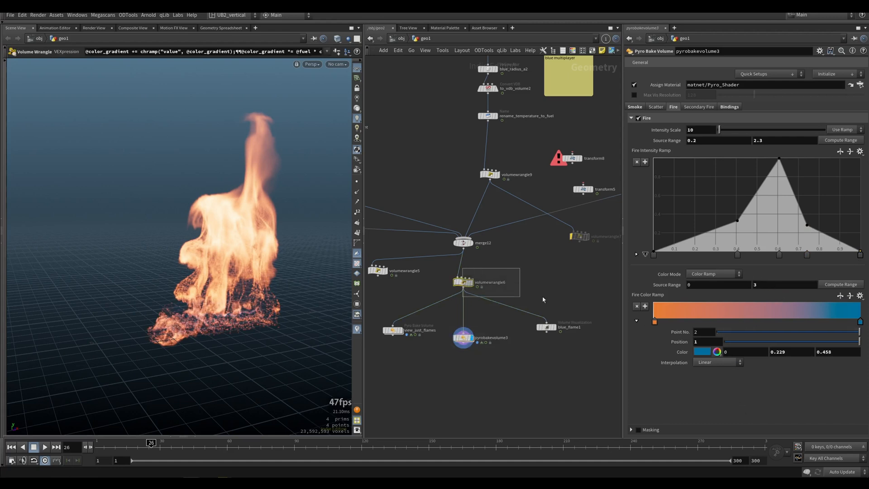
left_click(463, 281)
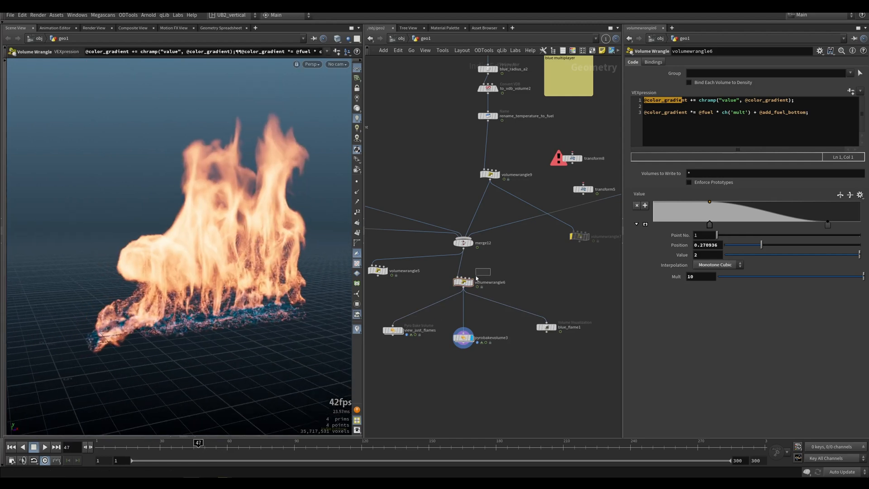
left_click(463, 337)
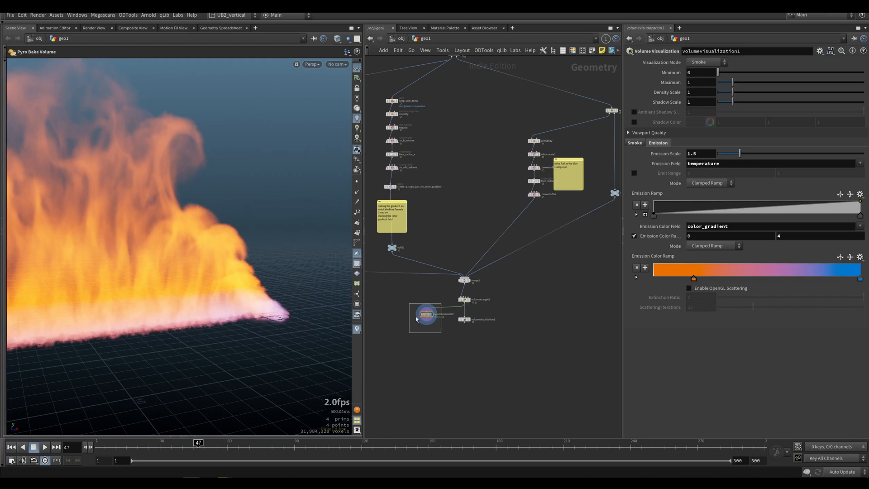
Step: Display null9, null11, volumewrangle2 and volumevisualization1 in turn, highlighting the color_gradient field in the wrangle code
left_click(426, 316)
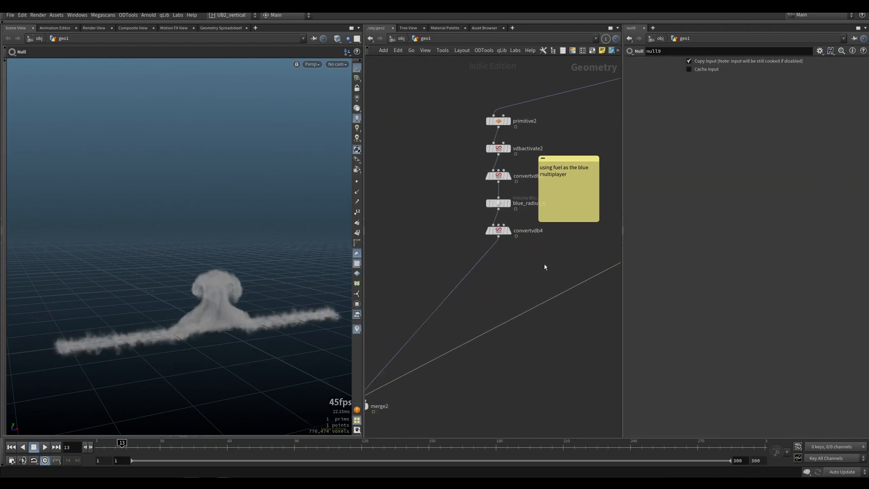
left_click(497, 229)
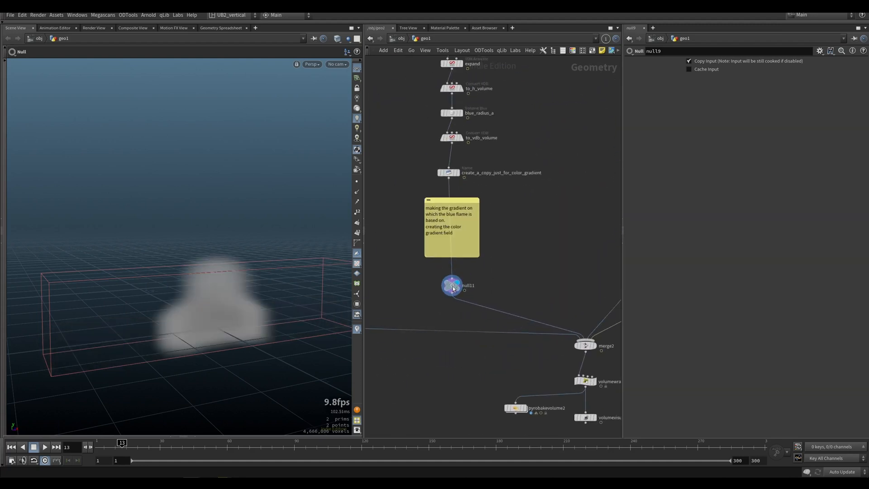
scroll("down", 3)
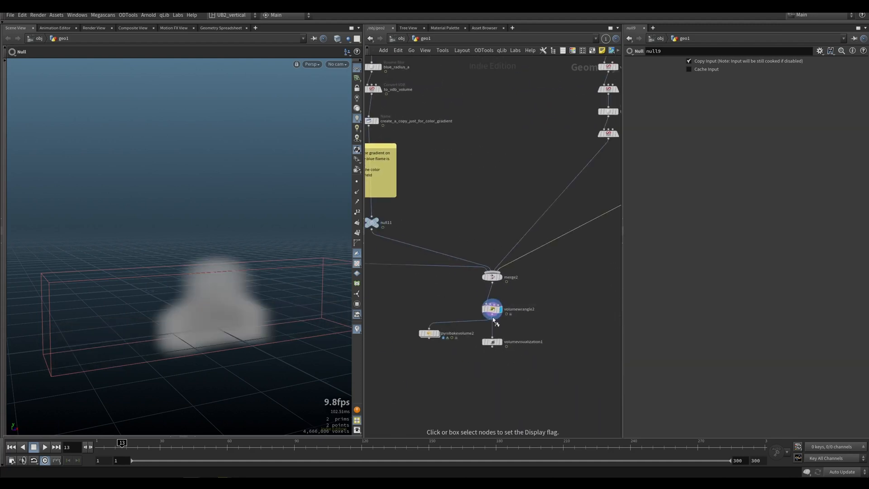
left_click(490, 309)
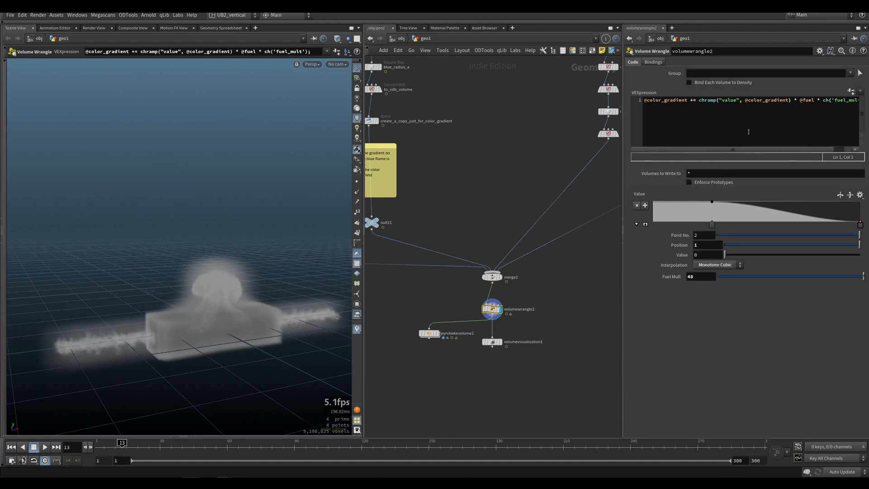
left_click(491, 342)
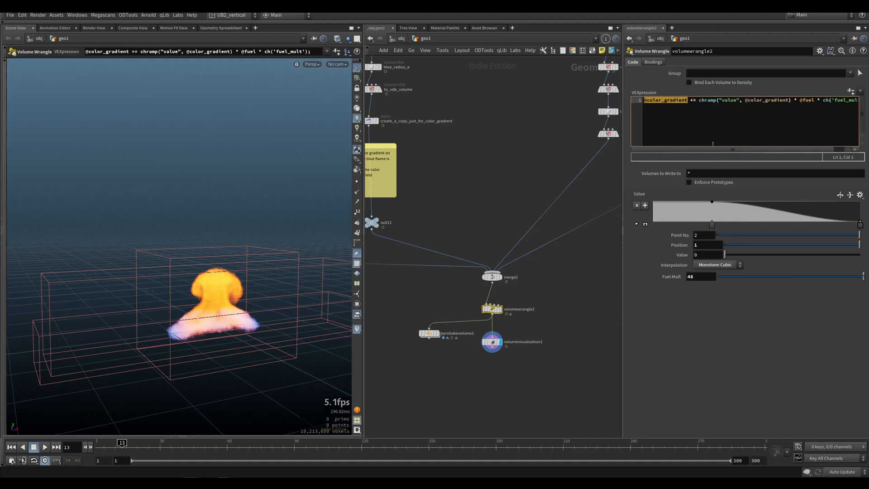
double_click(768, 101)
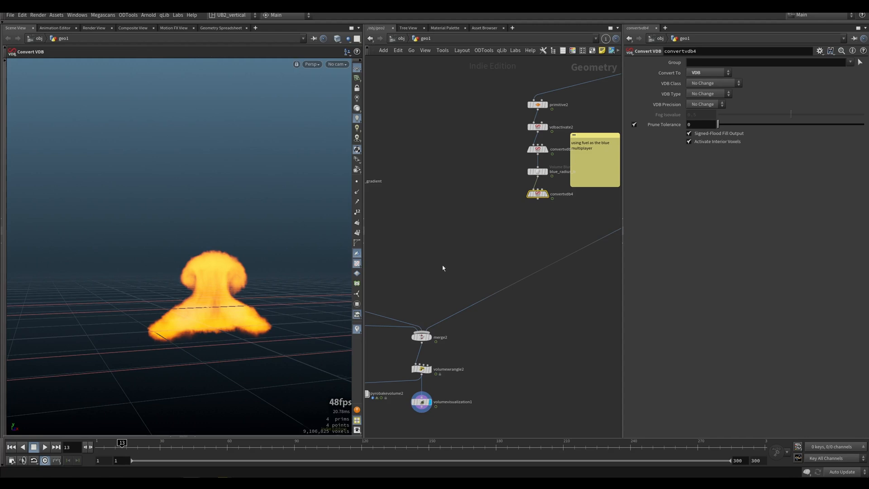
Step: Reconnect convertvdb4 into merge2, check volumewrangle2's Fuel Mult, and save the spreading fire-wall scene
left_click(535, 199)
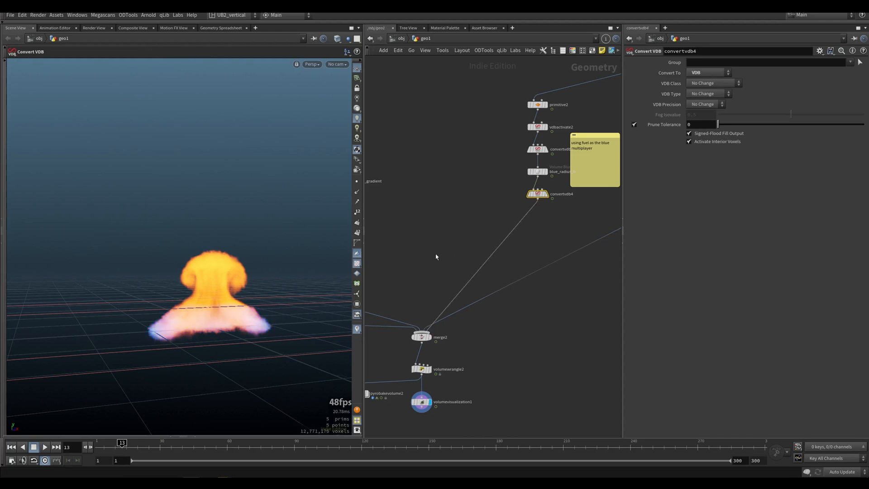
left_click(421, 368)
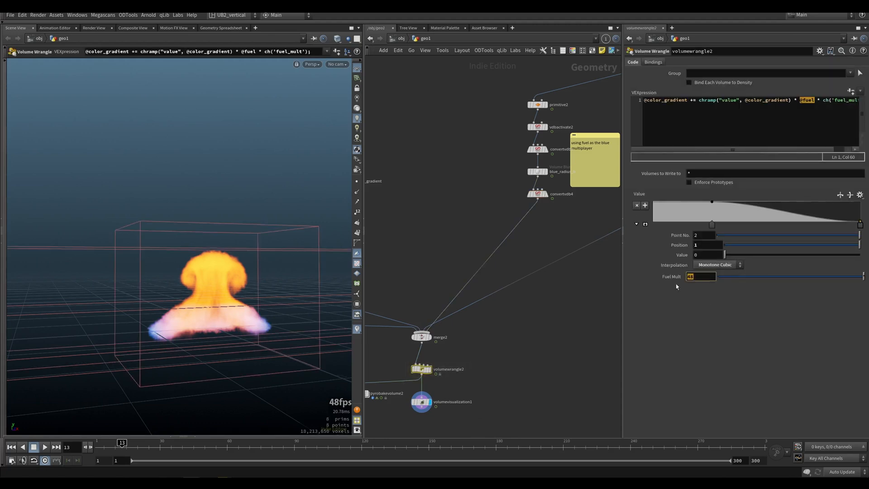
mouse_move(683, 313)
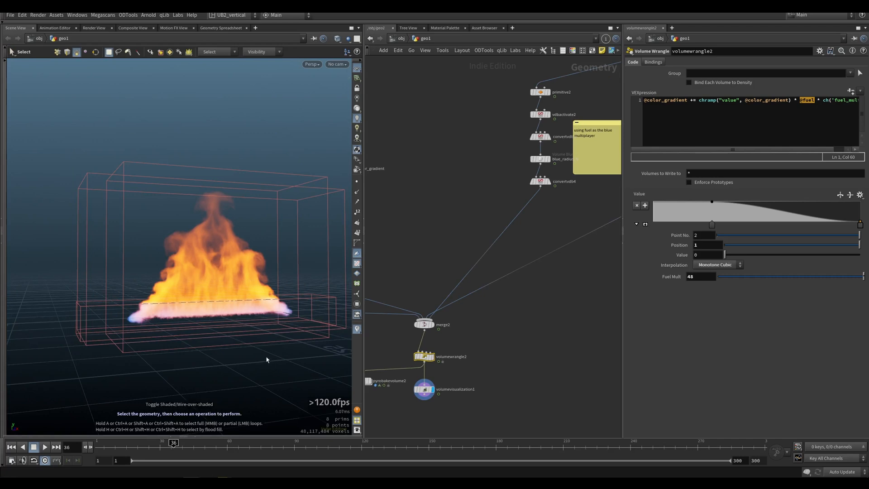
left_click(424, 389)
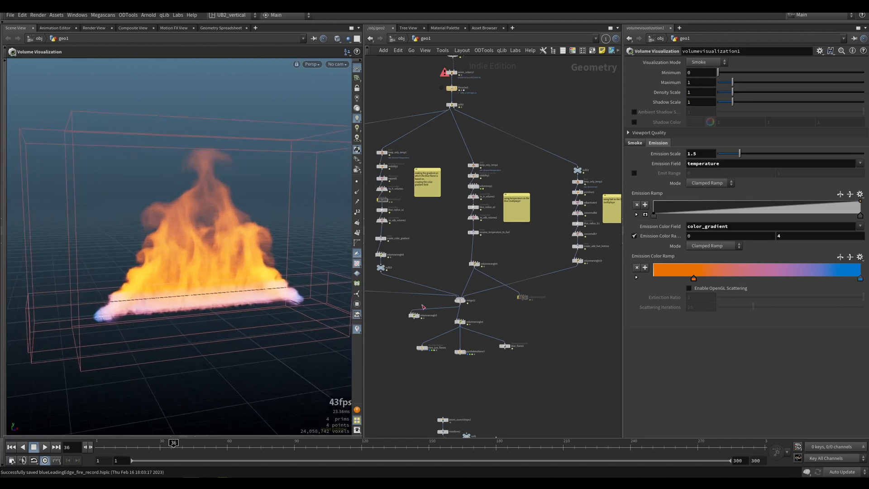
scroll("up", 3)
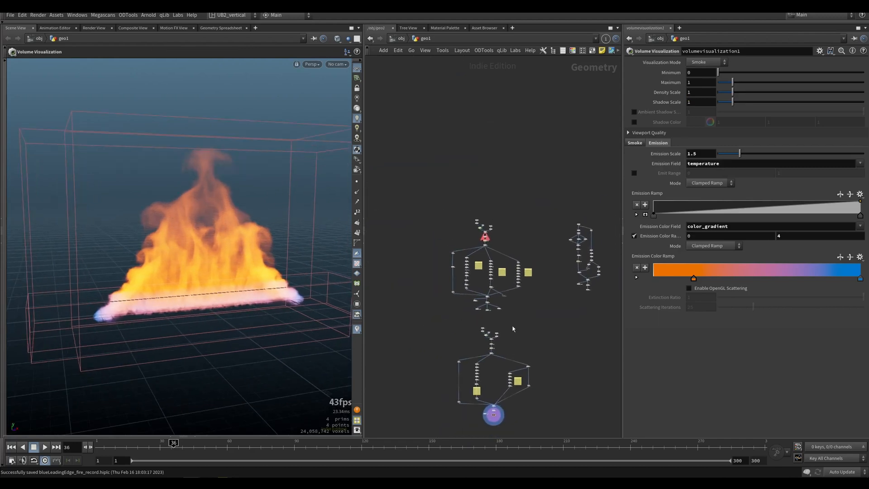